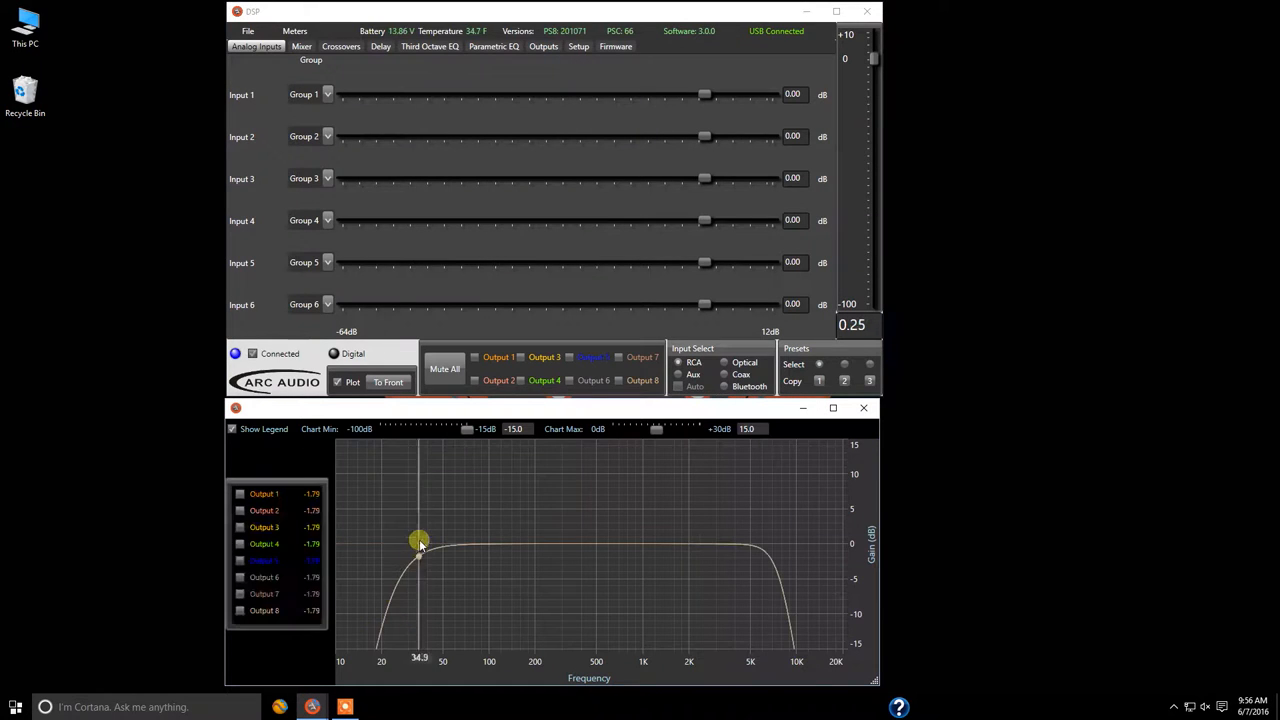
# Open the input, internal and output level meter windows via Meters > Open All.
pyautogui.click(295, 31)
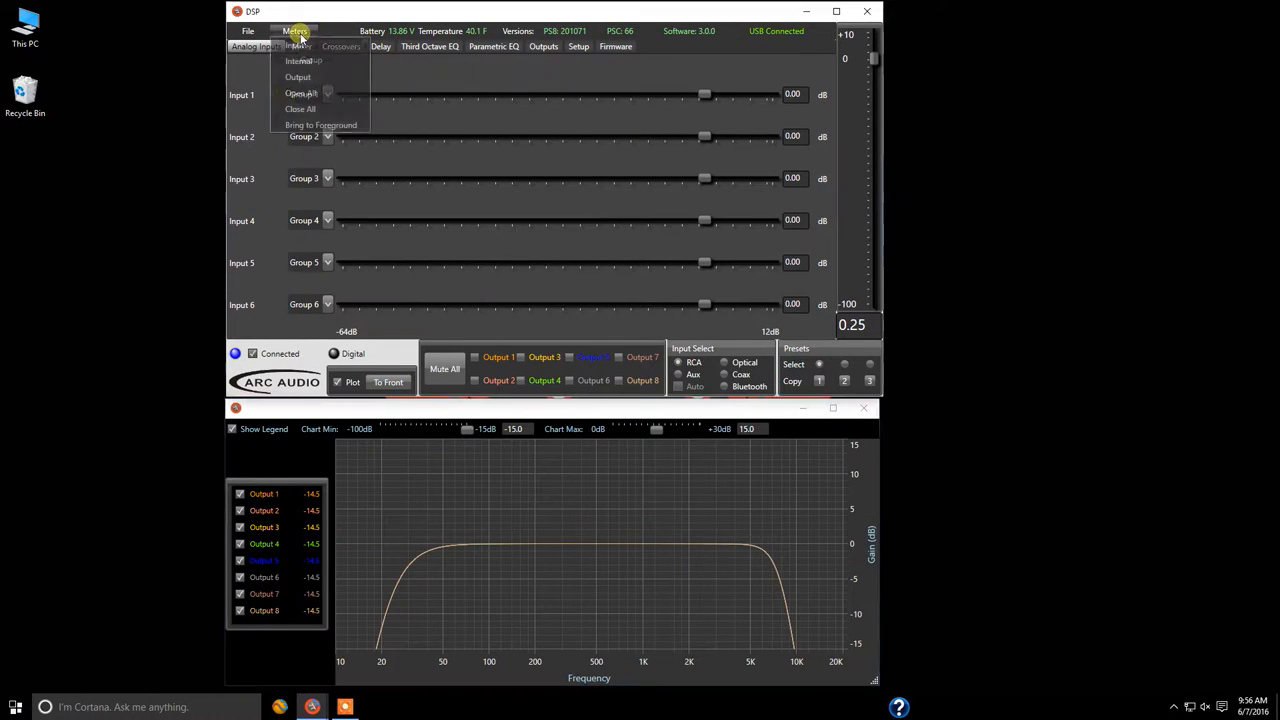
pyautogui.click(300, 93)
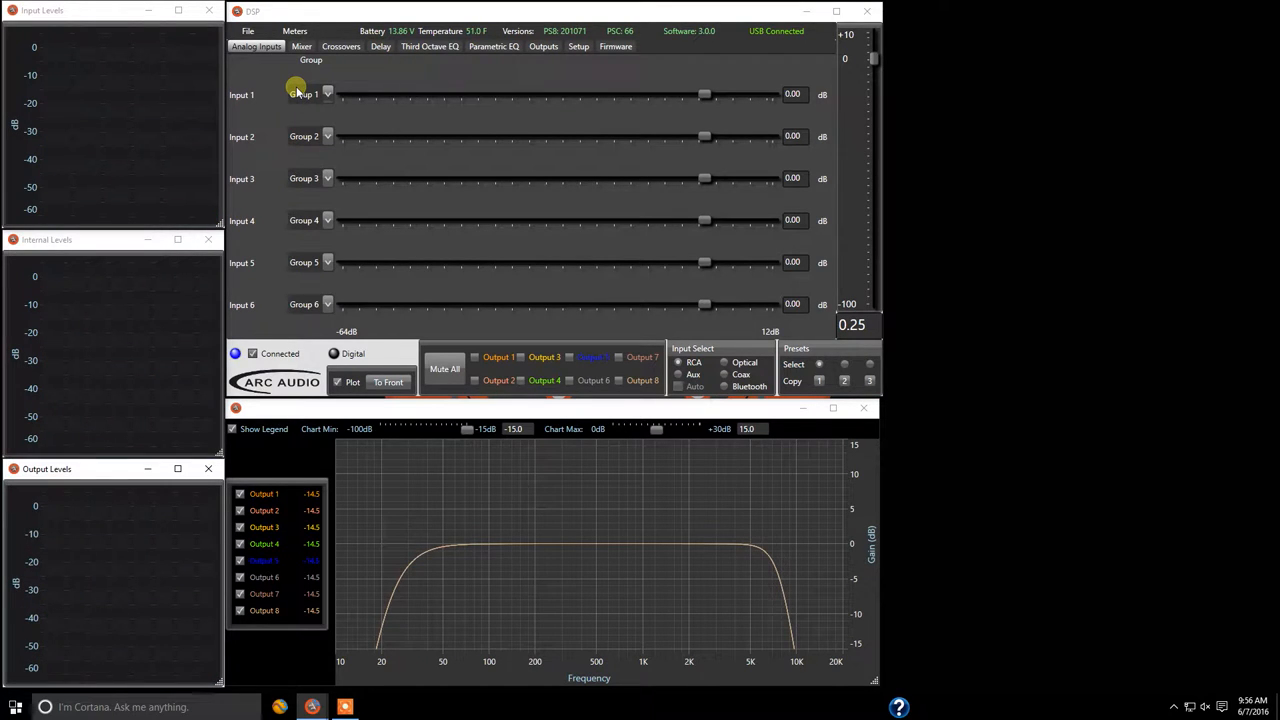
pyautogui.moveTo(248, 326)
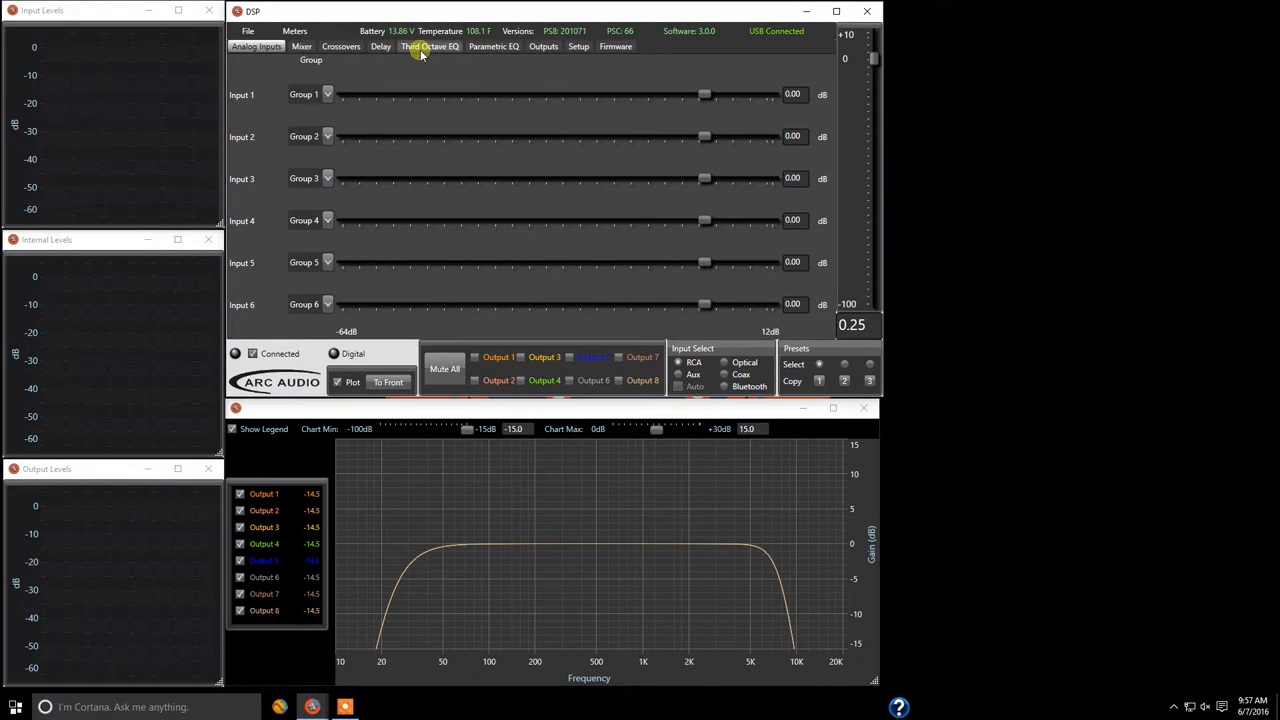
# On the Third Octave EQ, move Output 1's 20 Hz band up and down, returning it to 0 dB.
pyautogui.click(431, 46)
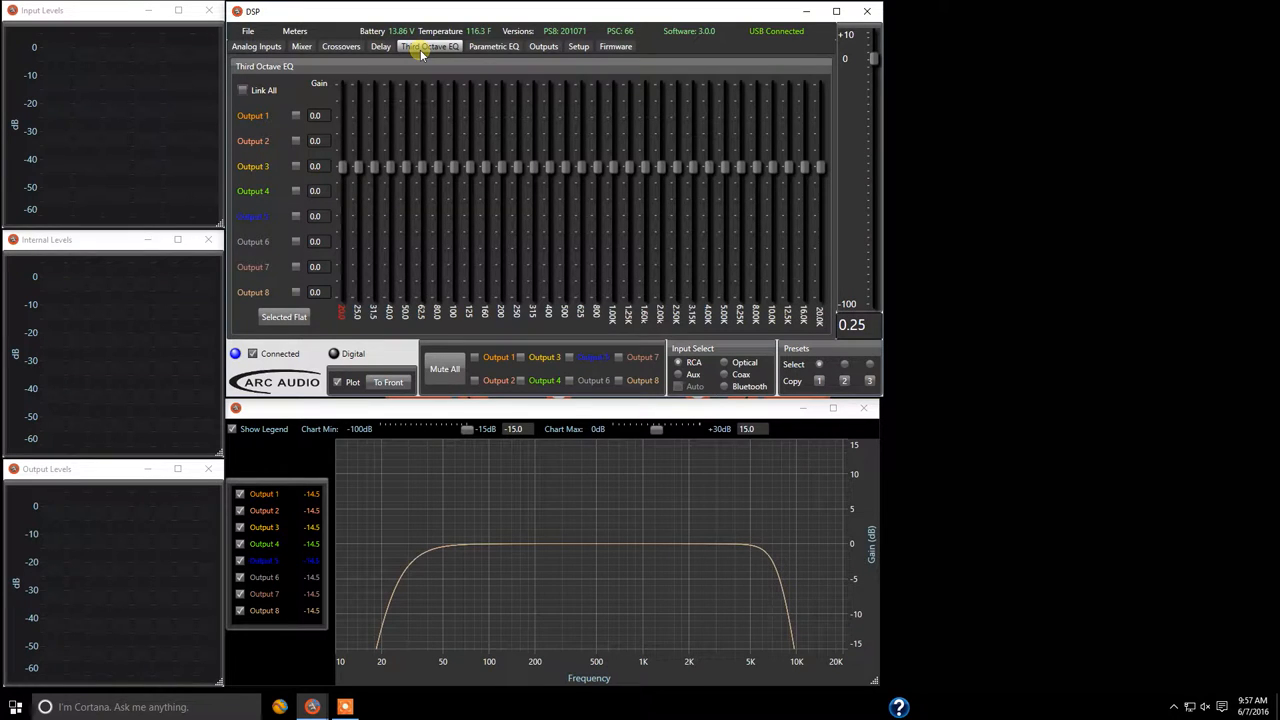
pyautogui.moveTo(582, 106)
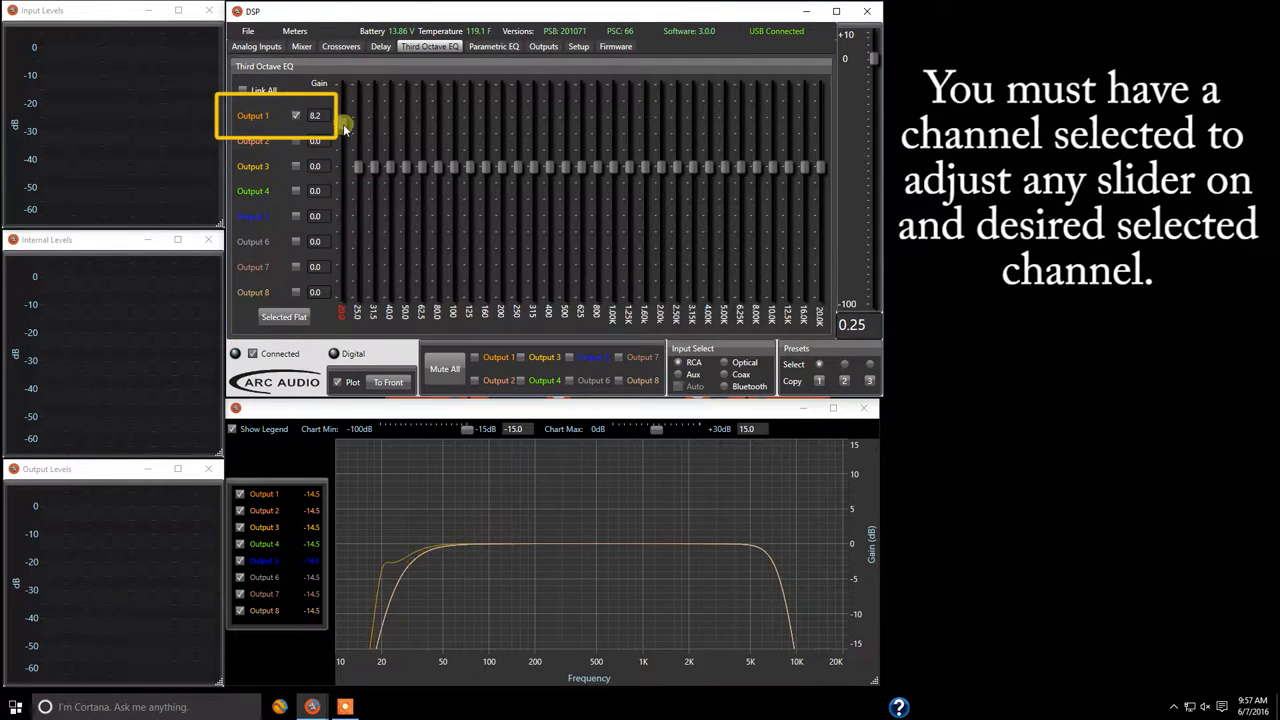
pyautogui.moveTo(343, 130); pyautogui.dragTo(350, 200)
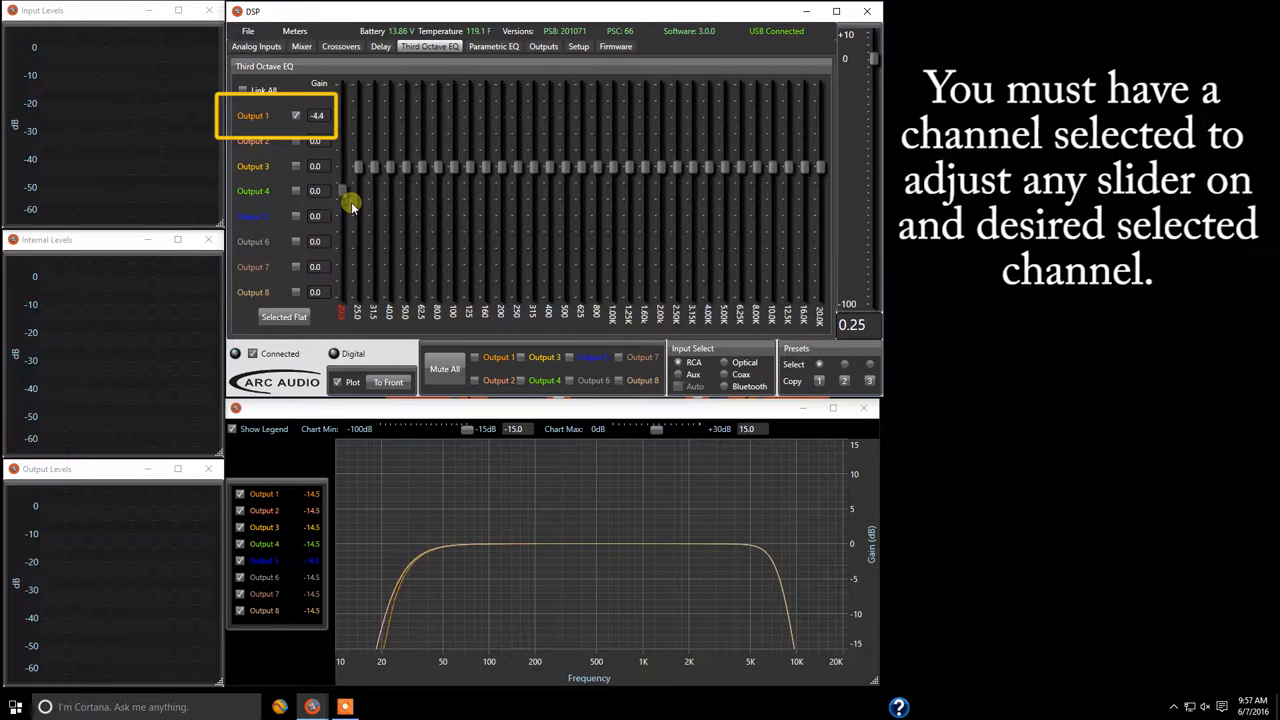
pyautogui.moveTo(351, 205); pyautogui.dragTo(357, 140)
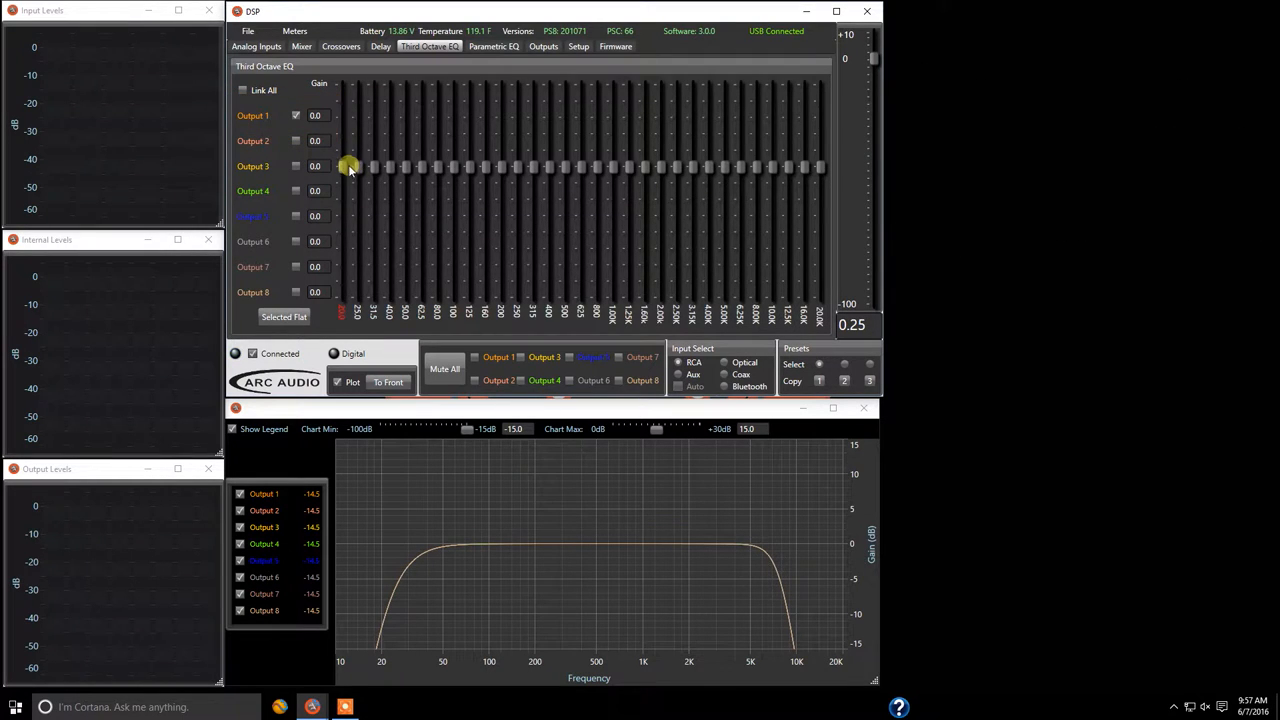
pyautogui.moveTo(348, 166); pyautogui.dragTo(342, 167)
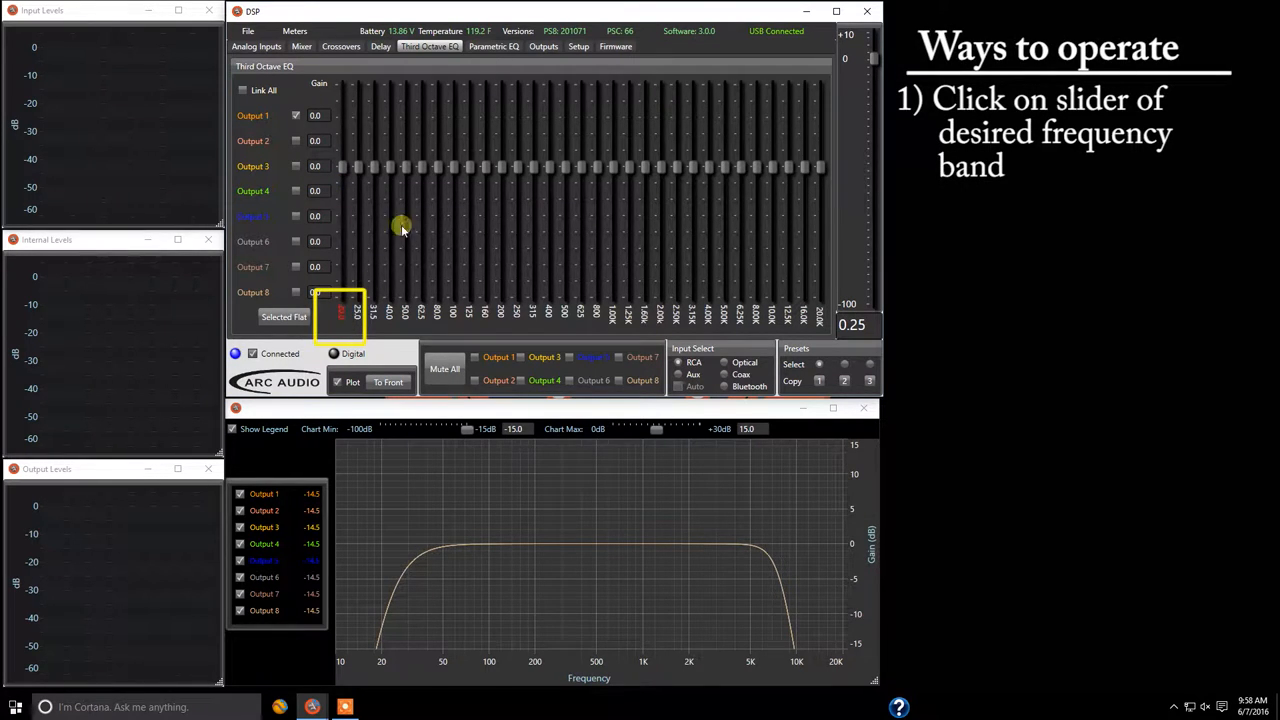
# Adjust the lowest band sliders, leaving Output 2's 25 Hz band cut to -7.3 dB.
pyautogui.moveTo(400, 225); pyautogui.dragTo(402, 165)
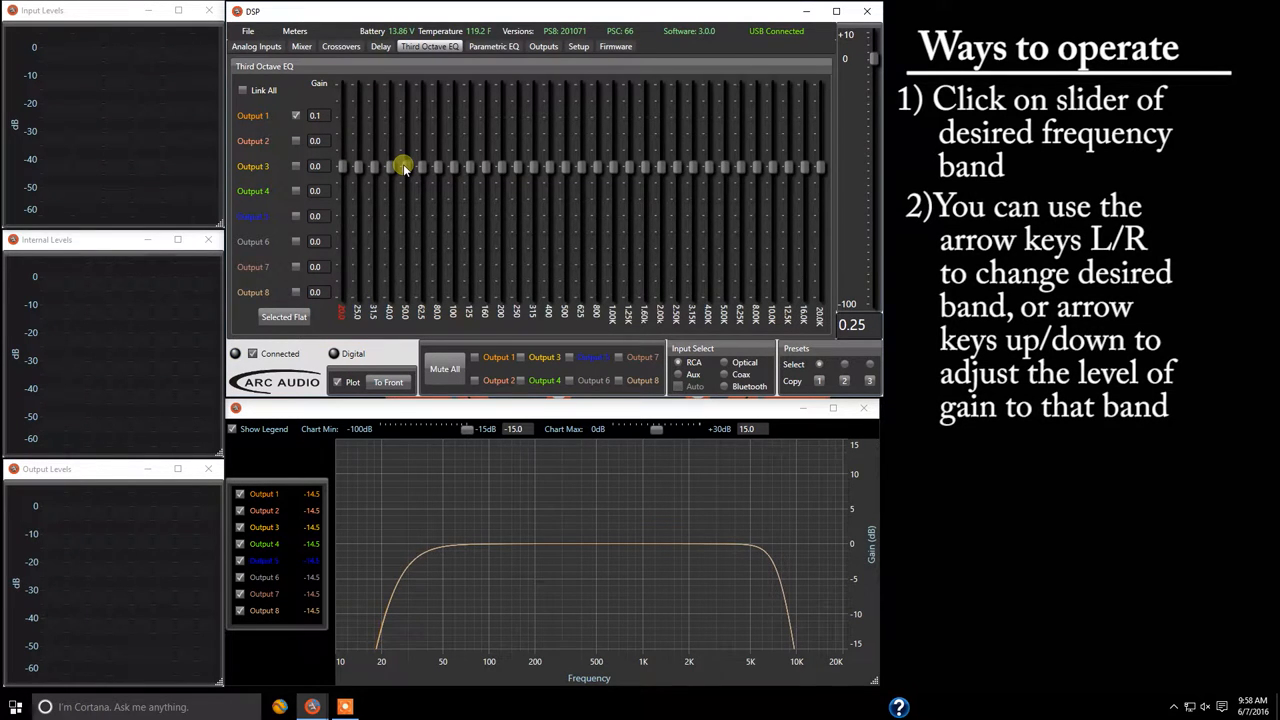
pyautogui.moveTo(403, 166); pyautogui.dragTo(355, 166)
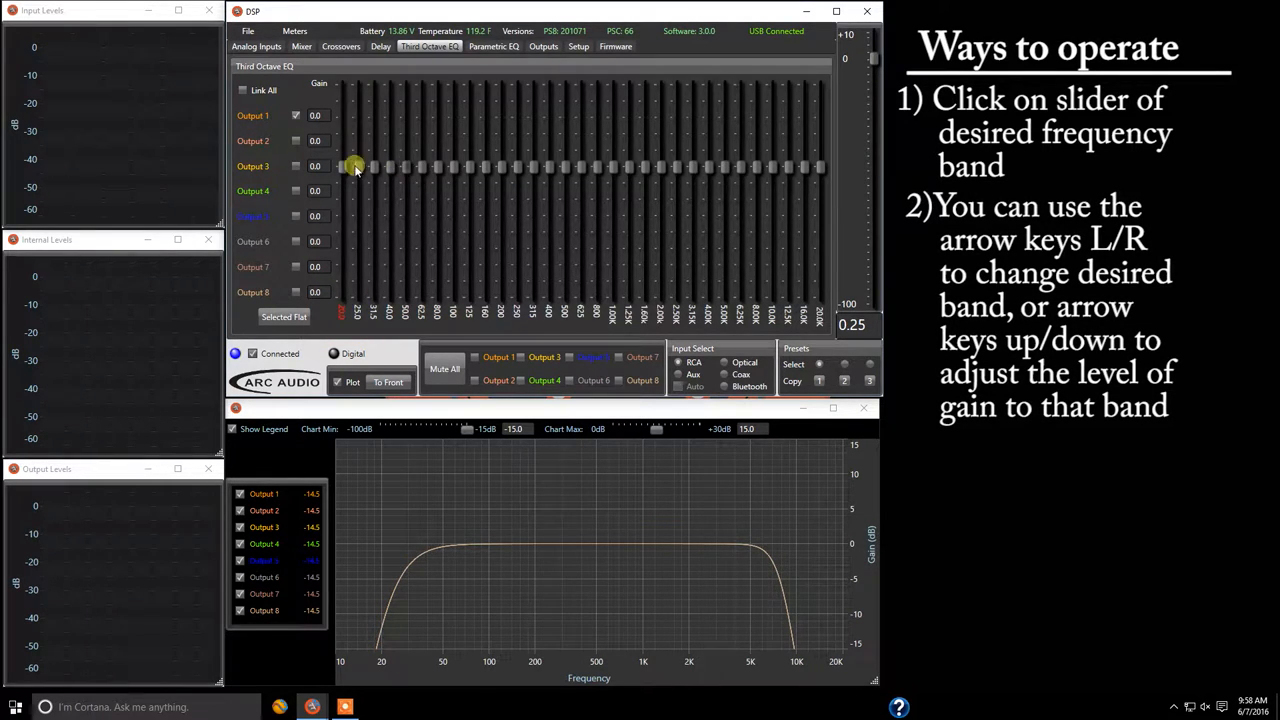
pyautogui.moveTo(355, 167); pyautogui.dragTo(345, 130)
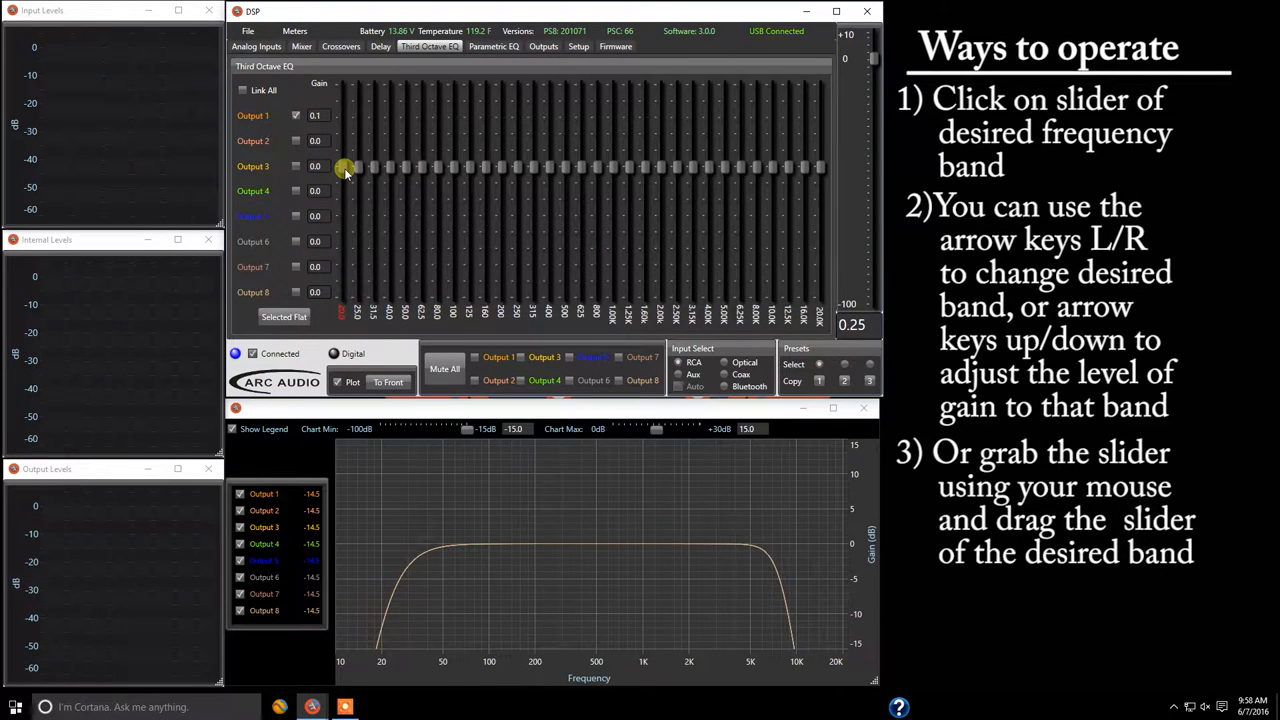
pyautogui.moveTo(342, 167); pyautogui.dragTo(338, 142)
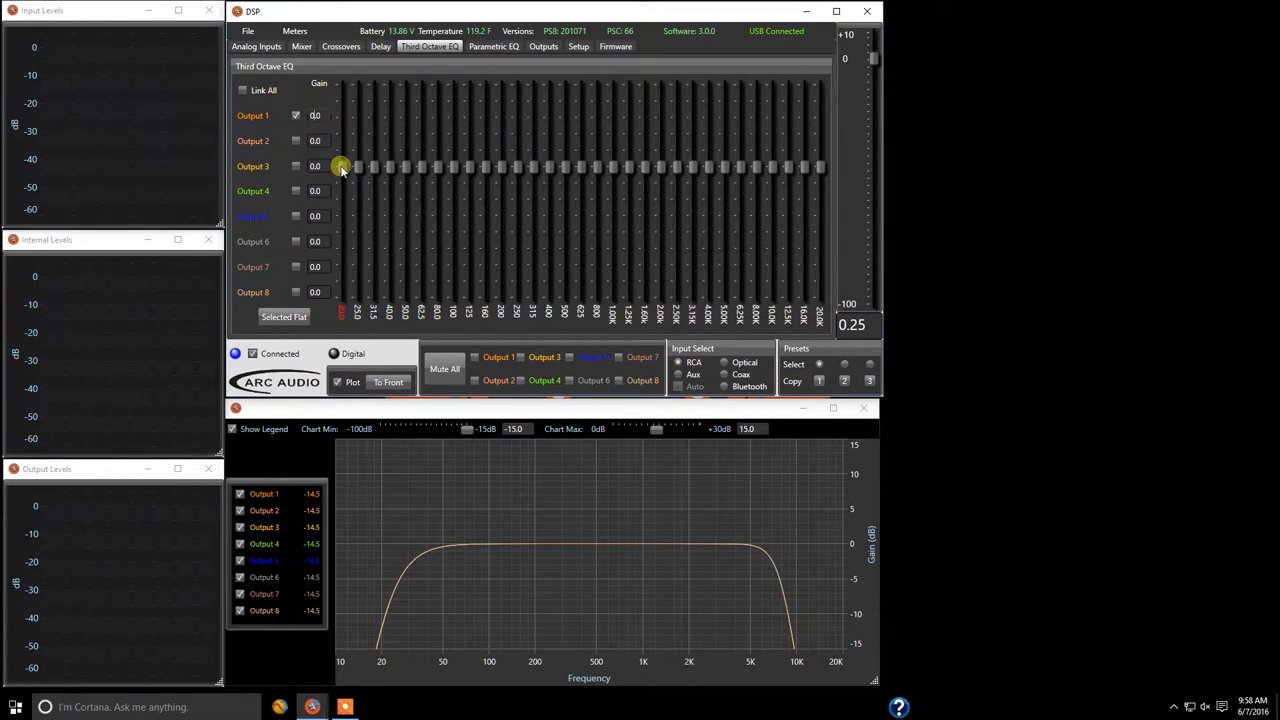
pyautogui.moveTo(340, 167); pyautogui.dragTo(340, 130)
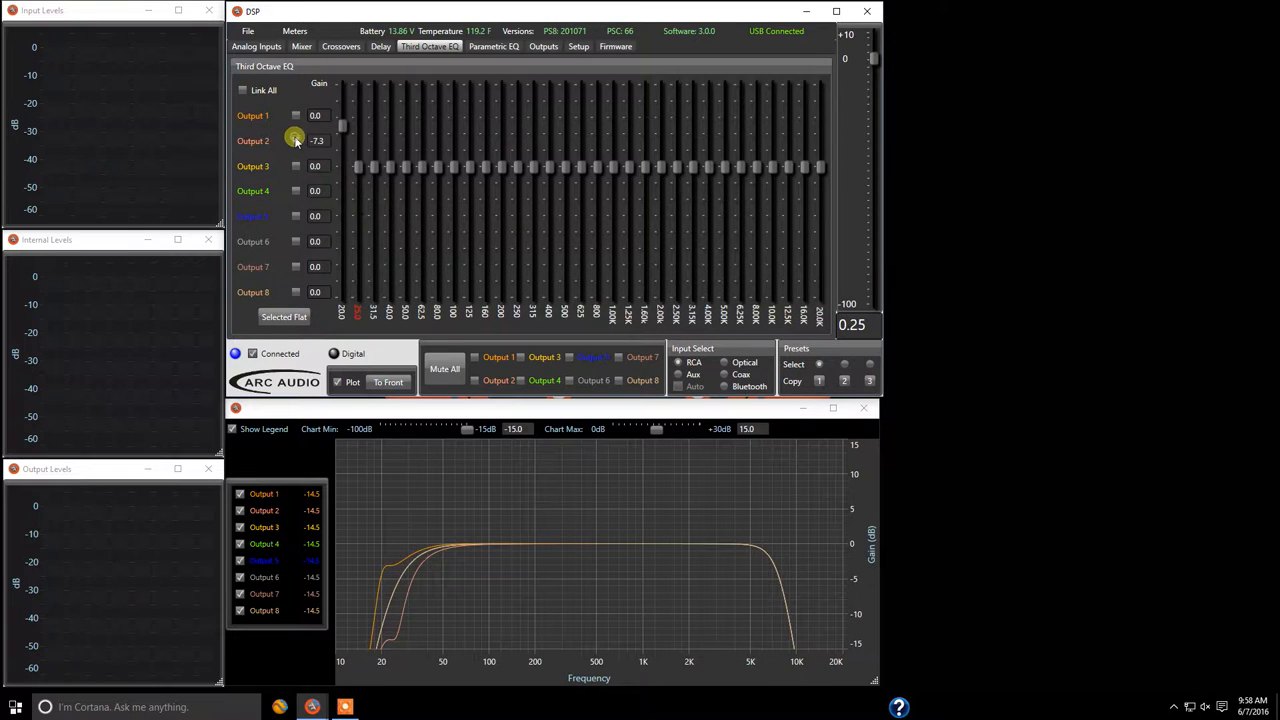
# Edit the 20 Hz band with Outputs 1 and 2 selected, ending at -0.3 and -8.0 dB.
pyautogui.click(295, 115)
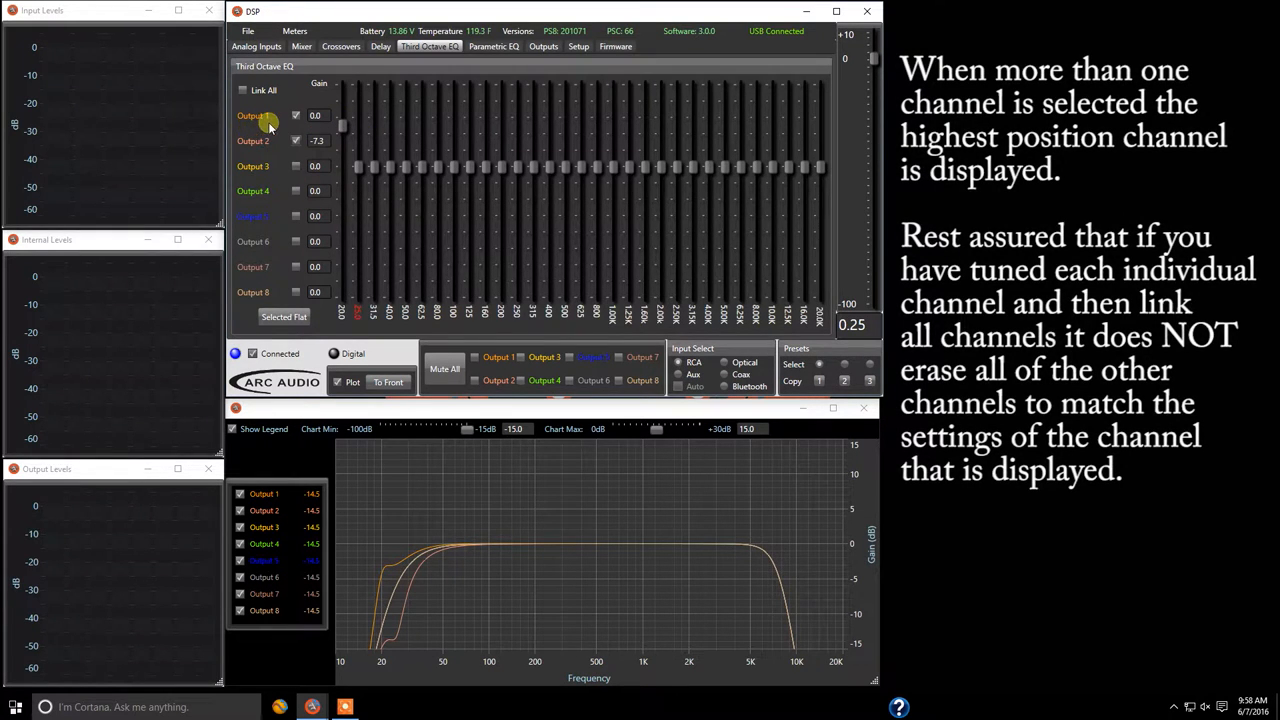
pyautogui.click(296, 115)
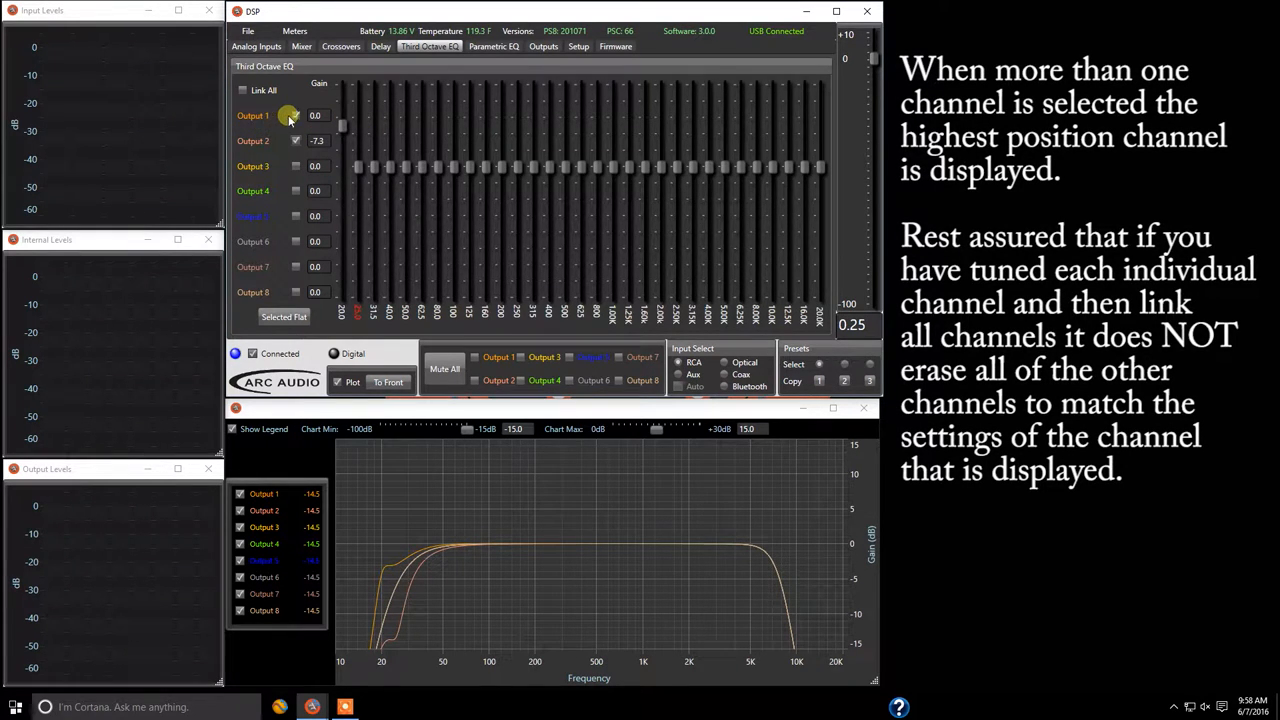
pyautogui.moveTo(288, 115); pyautogui.dragTo(341, 122)
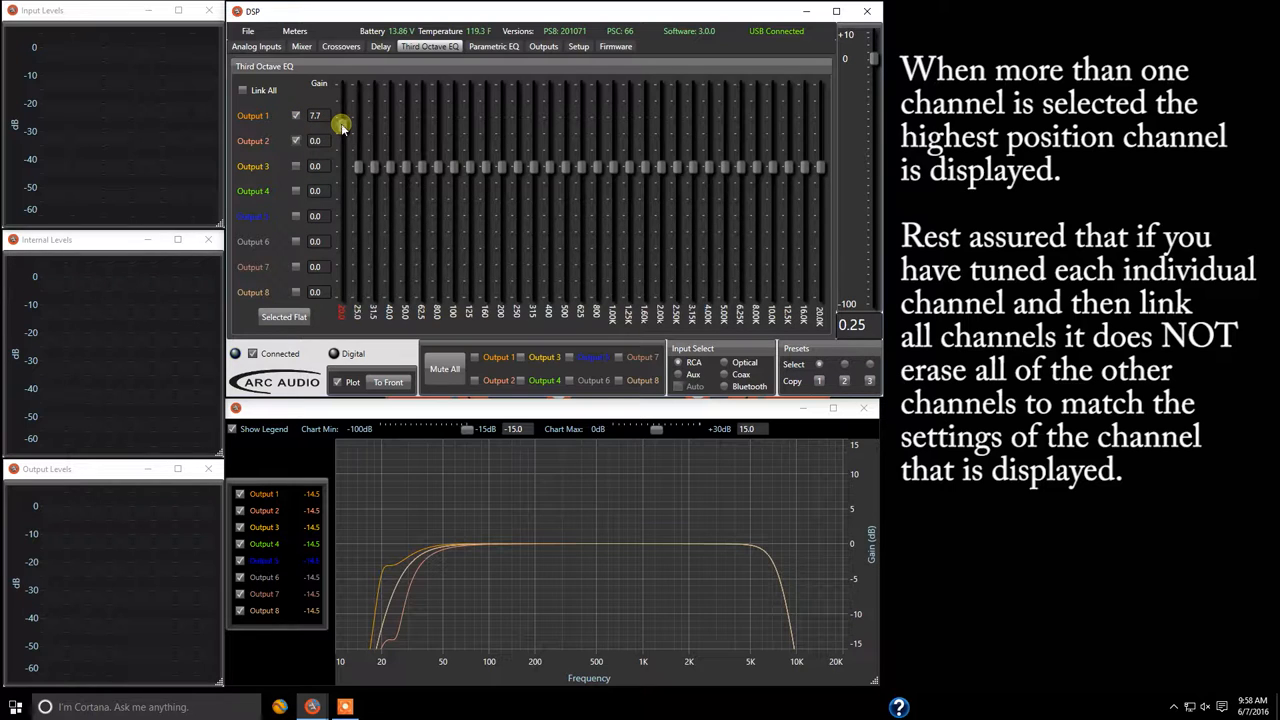
pyautogui.moveTo(342, 127); pyautogui.dragTo(342, 160)
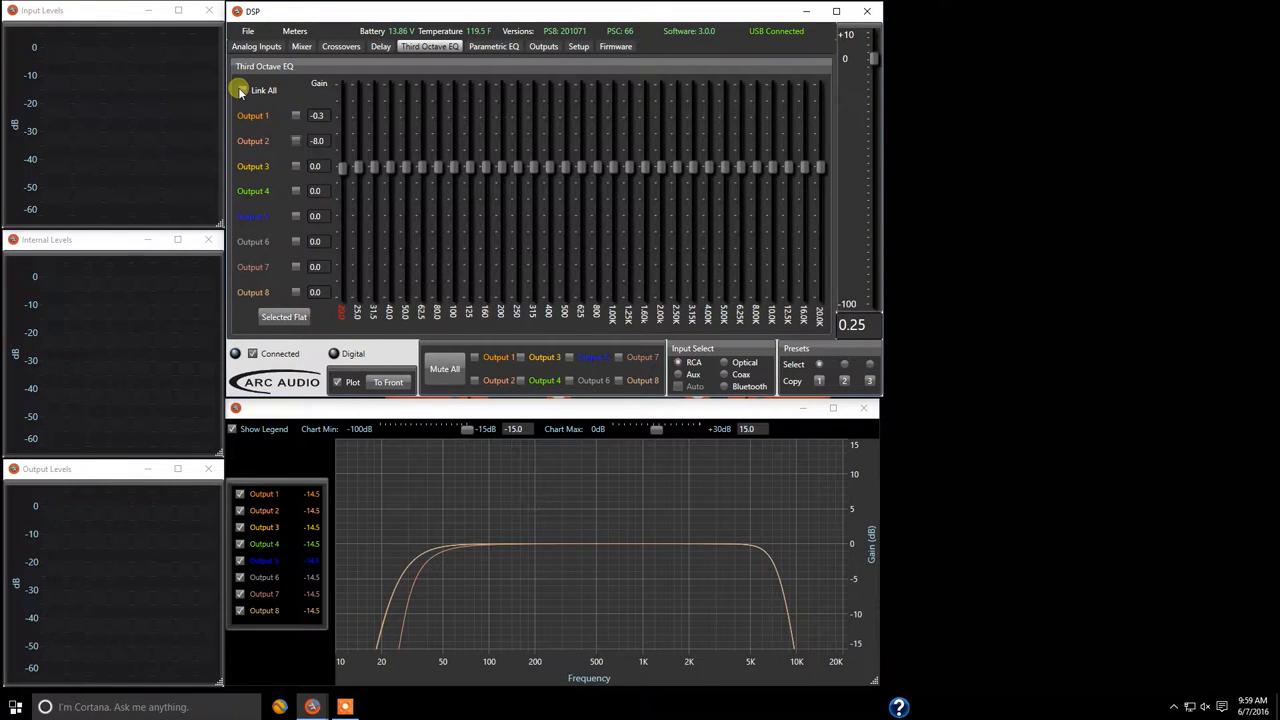
# Turn on Link All so all eight outputs are edited together.
pyautogui.click(239, 90)
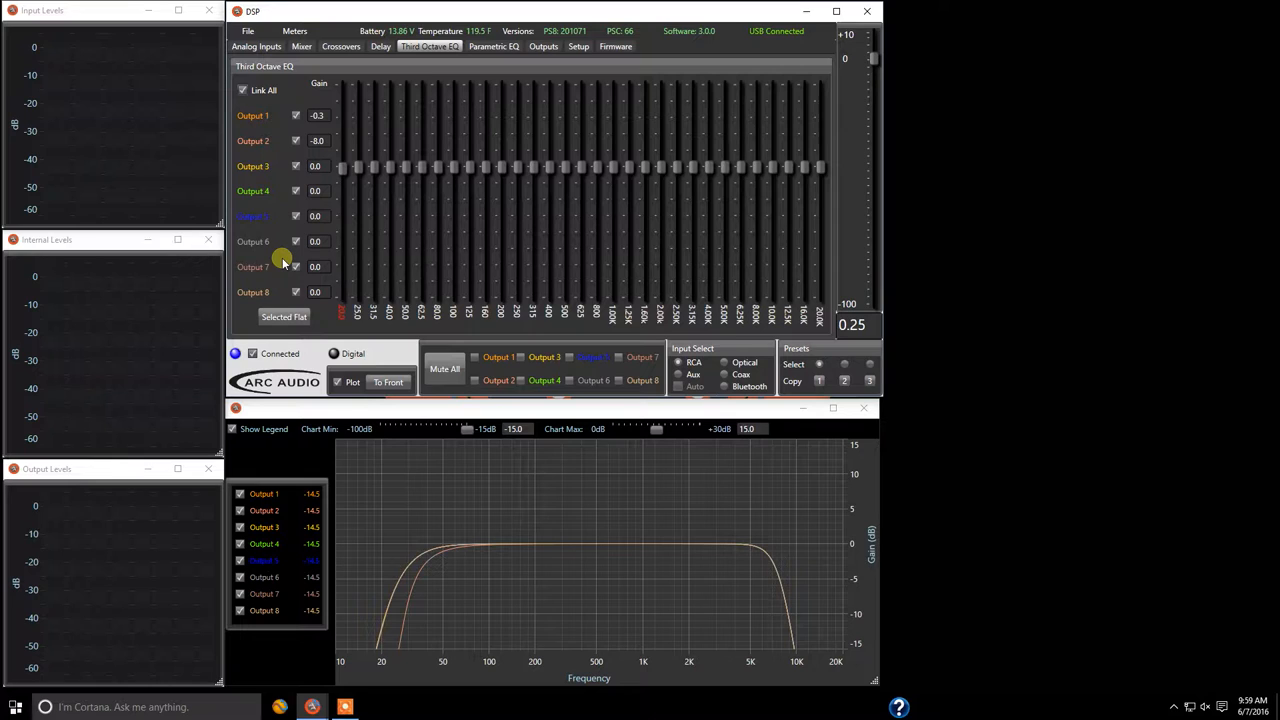
pyautogui.moveTo(281, 253)
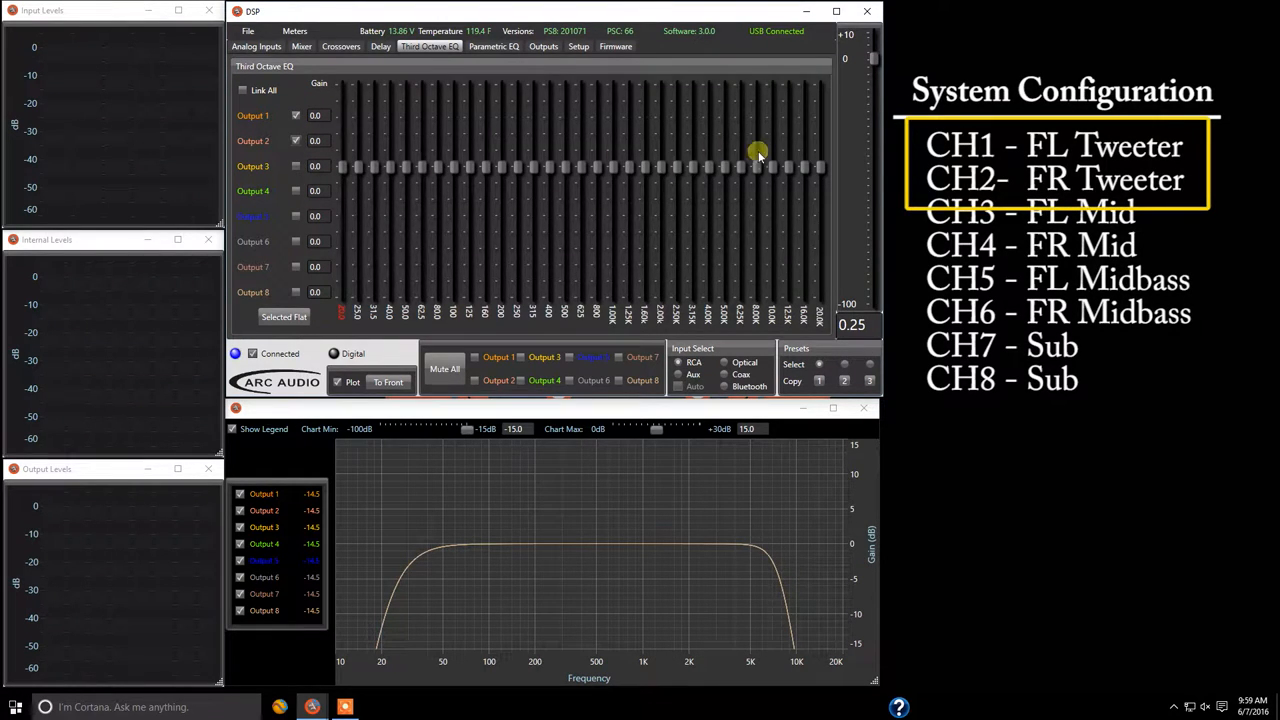
# Tweak the high-frequency bands on Outputs 1 and 2, raising the 20 kHz band.
pyautogui.moveTo(758, 165); pyautogui.dragTo(742, 143)
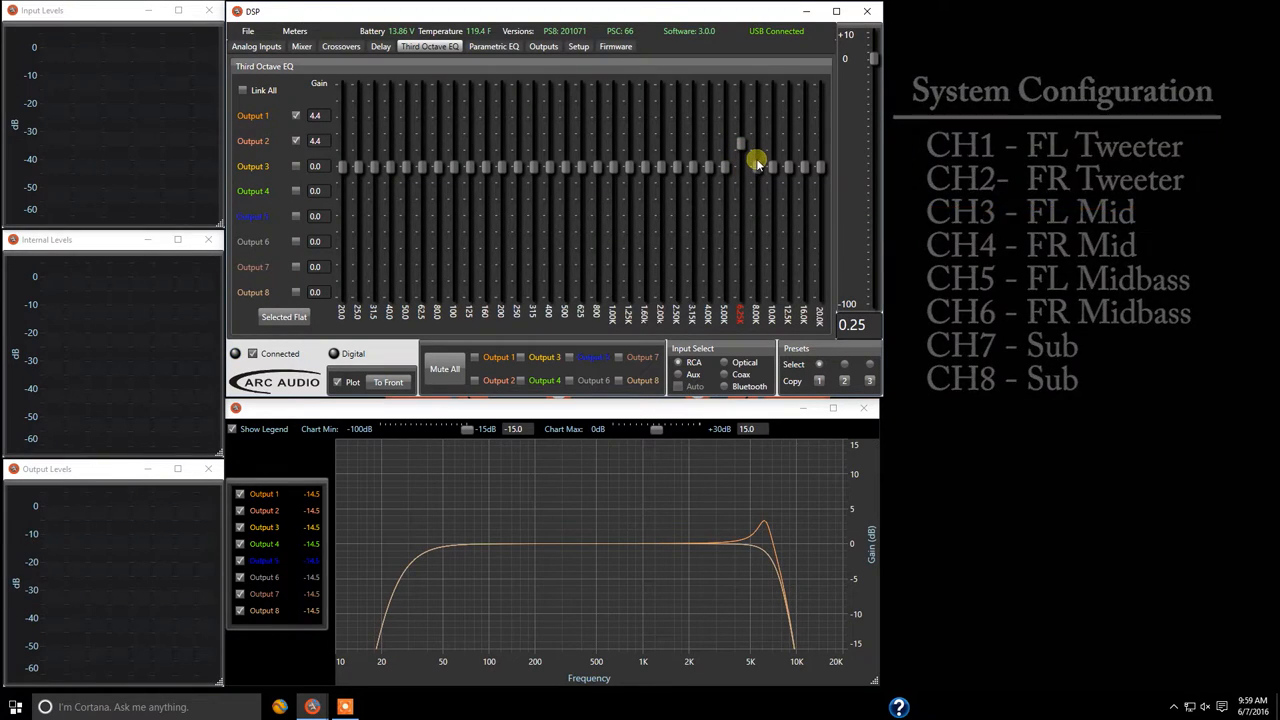
pyautogui.moveTo(755, 163); pyautogui.dragTo(755, 192)
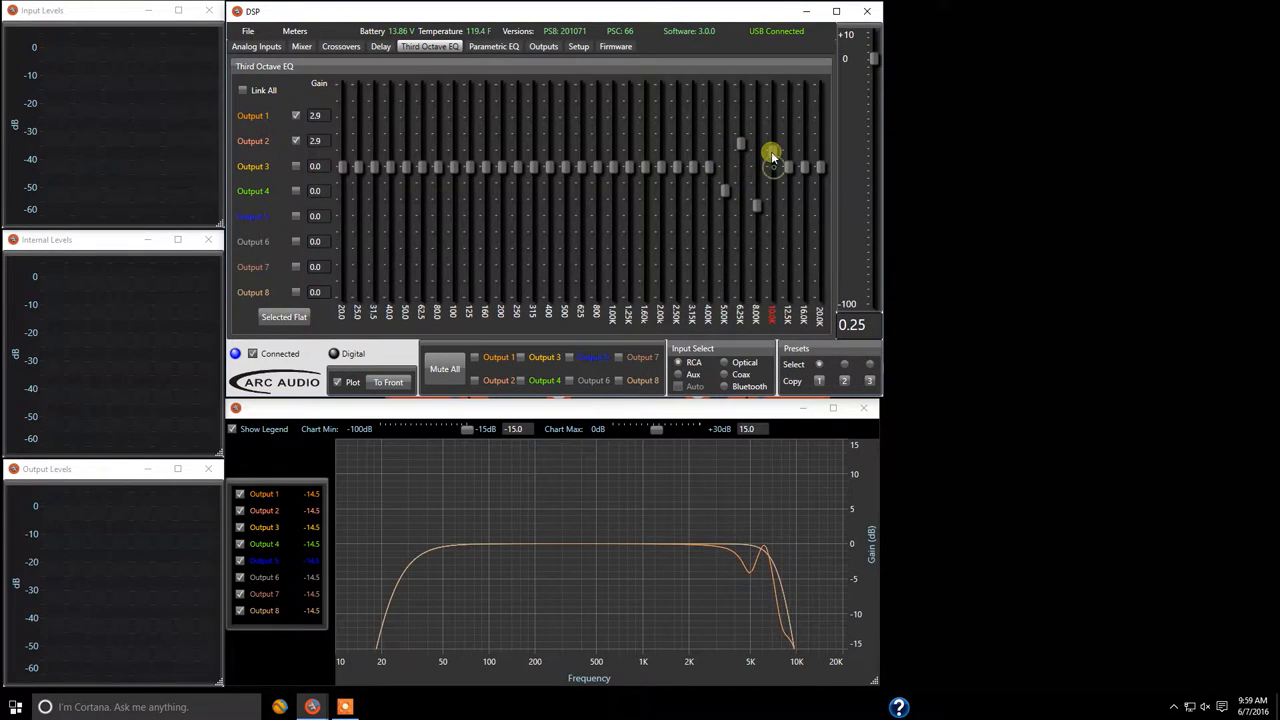
pyautogui.moveTo(773, 153); pyautogui.dragTo(805, 165)
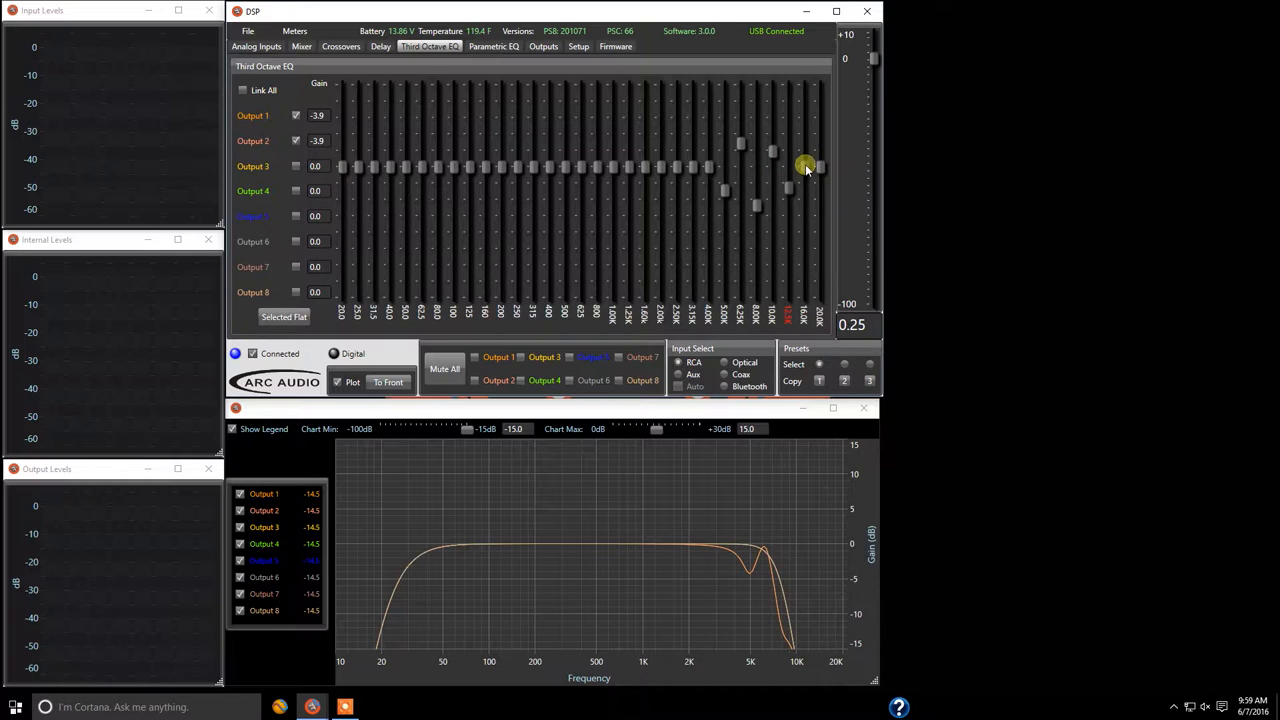
pyautogui.moveTo(805, 166); pyautogui.dragTo(815, 137)
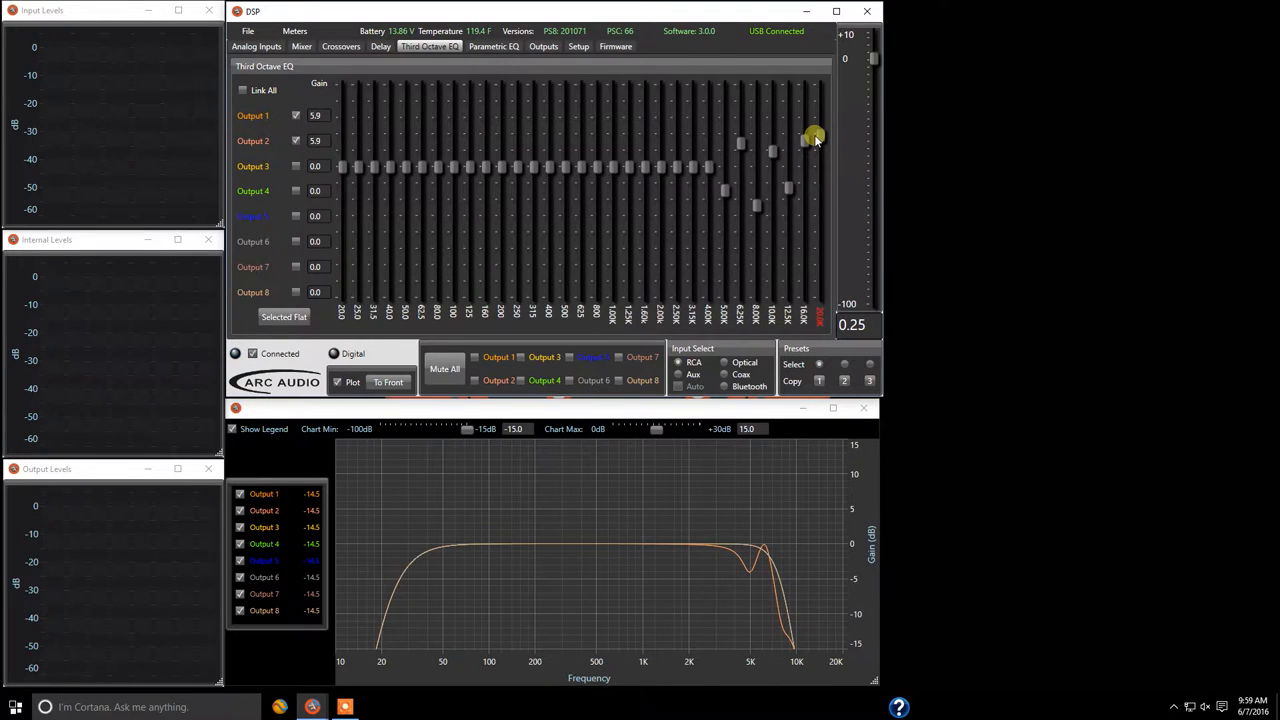
pyautogui.moveTo(815, 138); pyautogui.dragTo(818, 160)
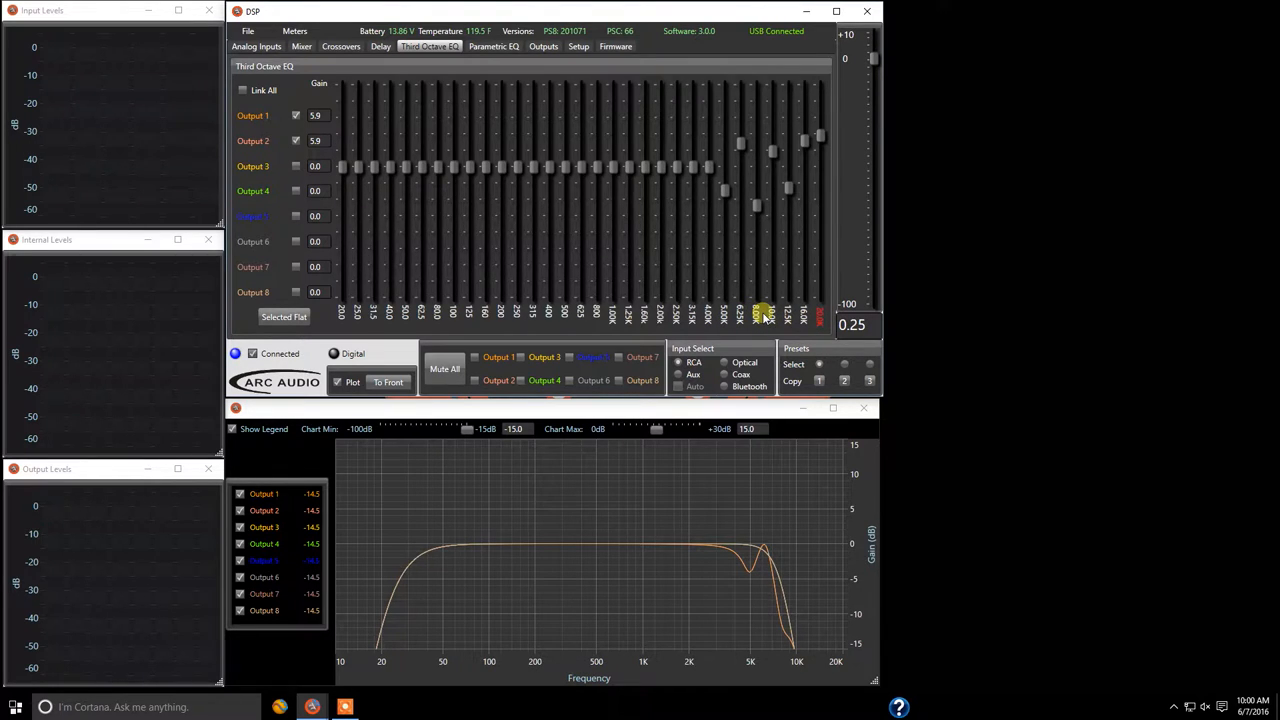
pyautogui.click(493, 46)
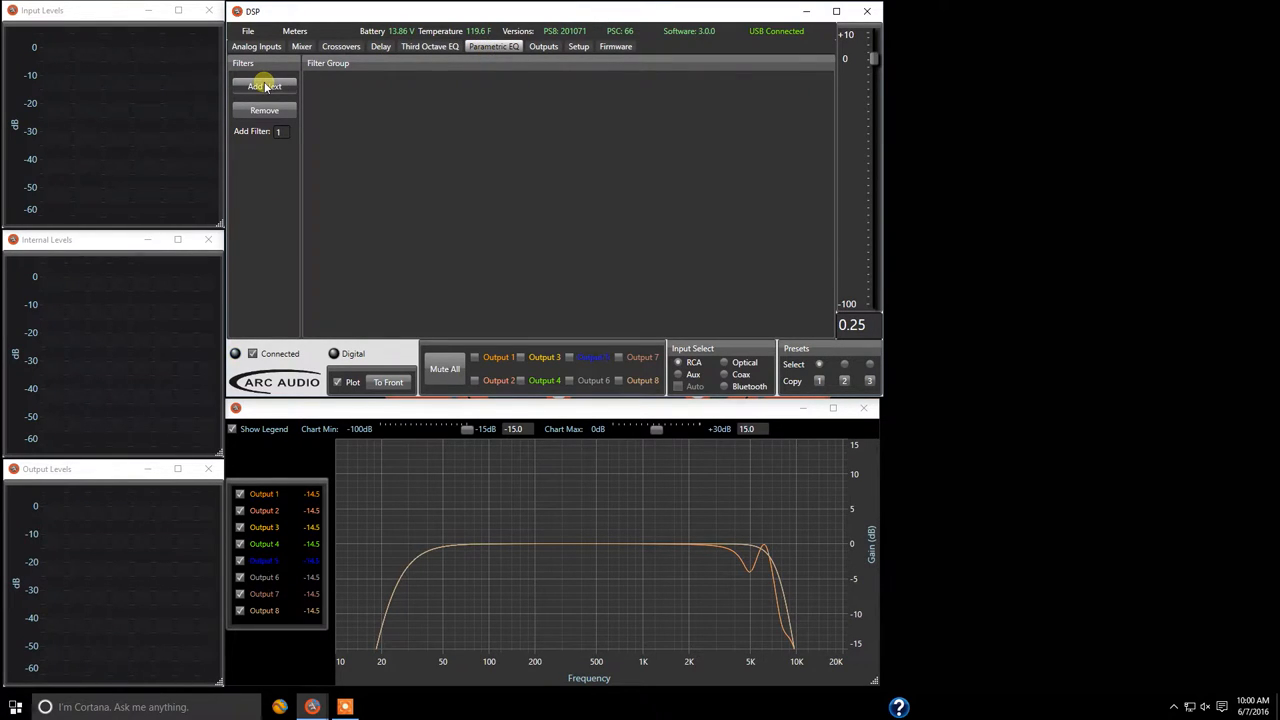
# Add parametric Band 1 and move between the Parametric and Third Octave EQ pages.
pyautogui.click(264, 86)
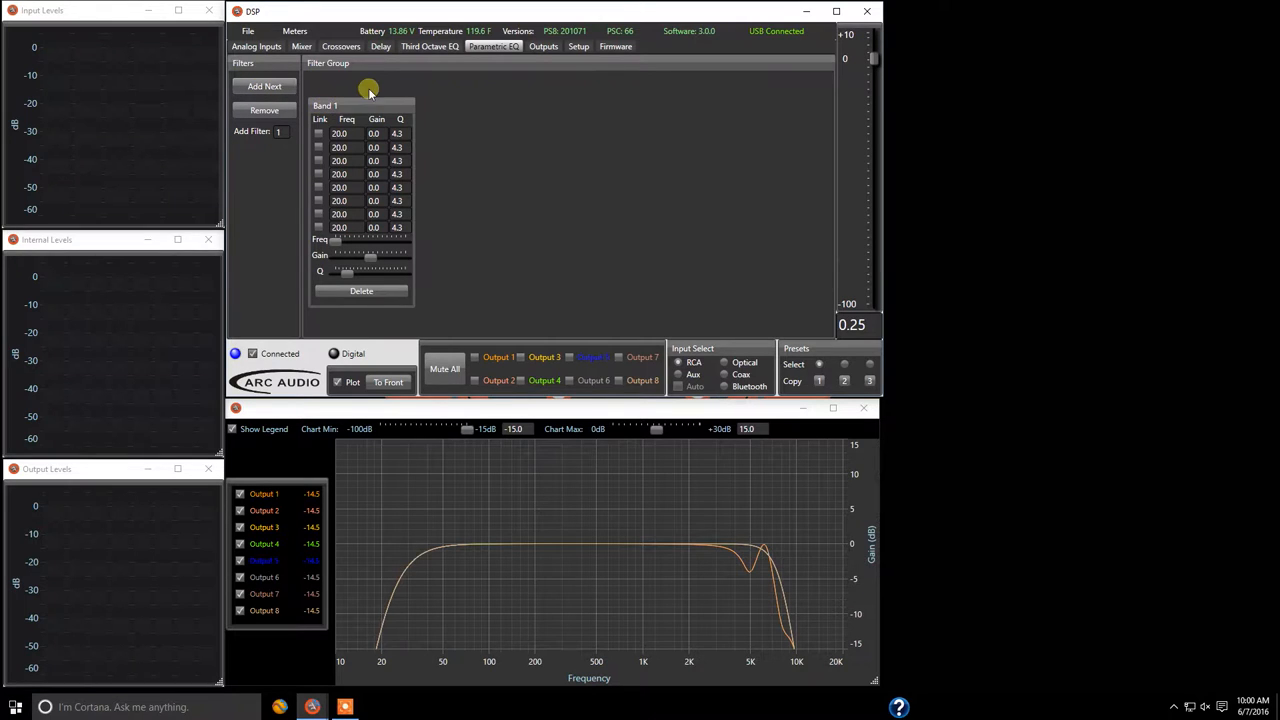
pyautogui.click(429, 46)
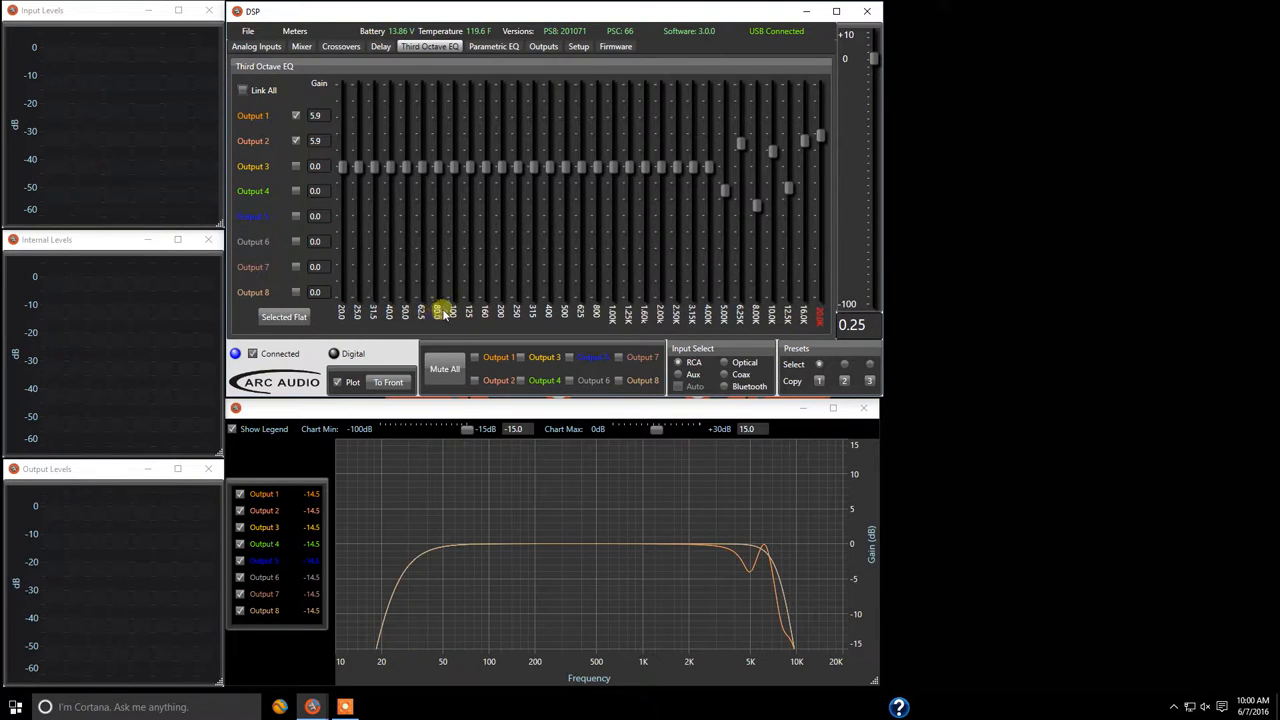
pyautogui.moveTo(405, 298)
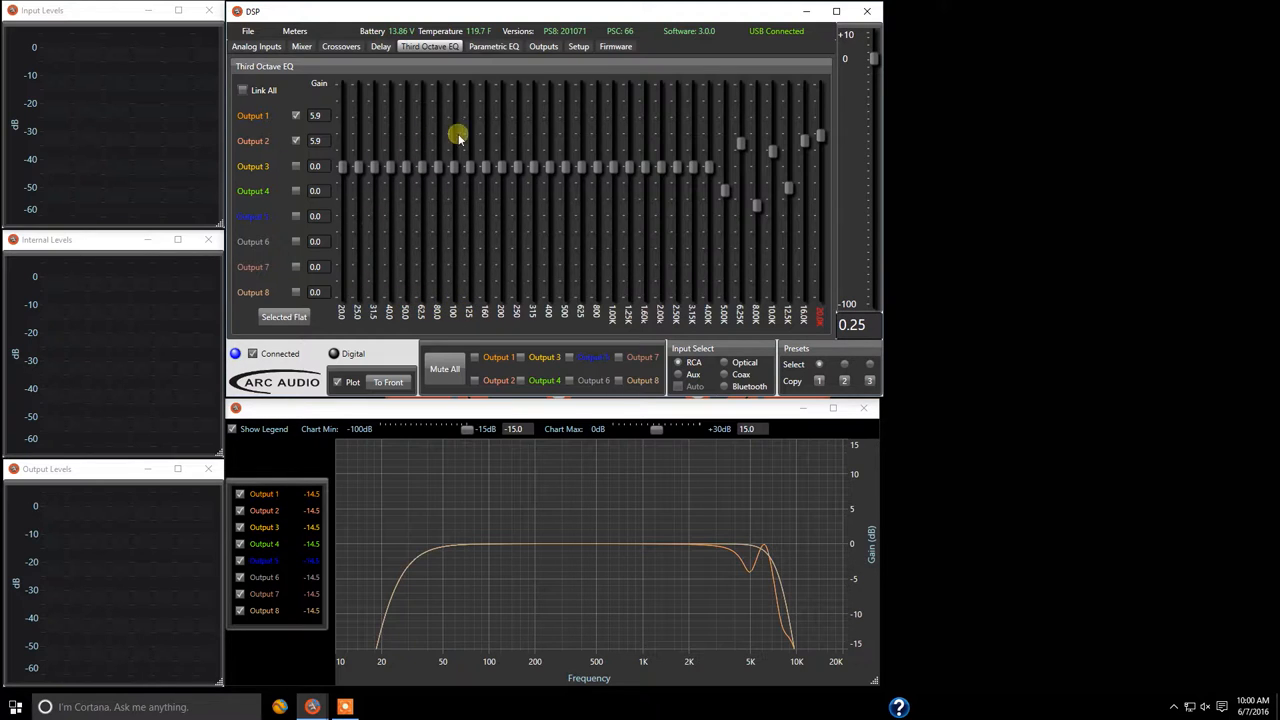
pyautogui.click(493, 46)
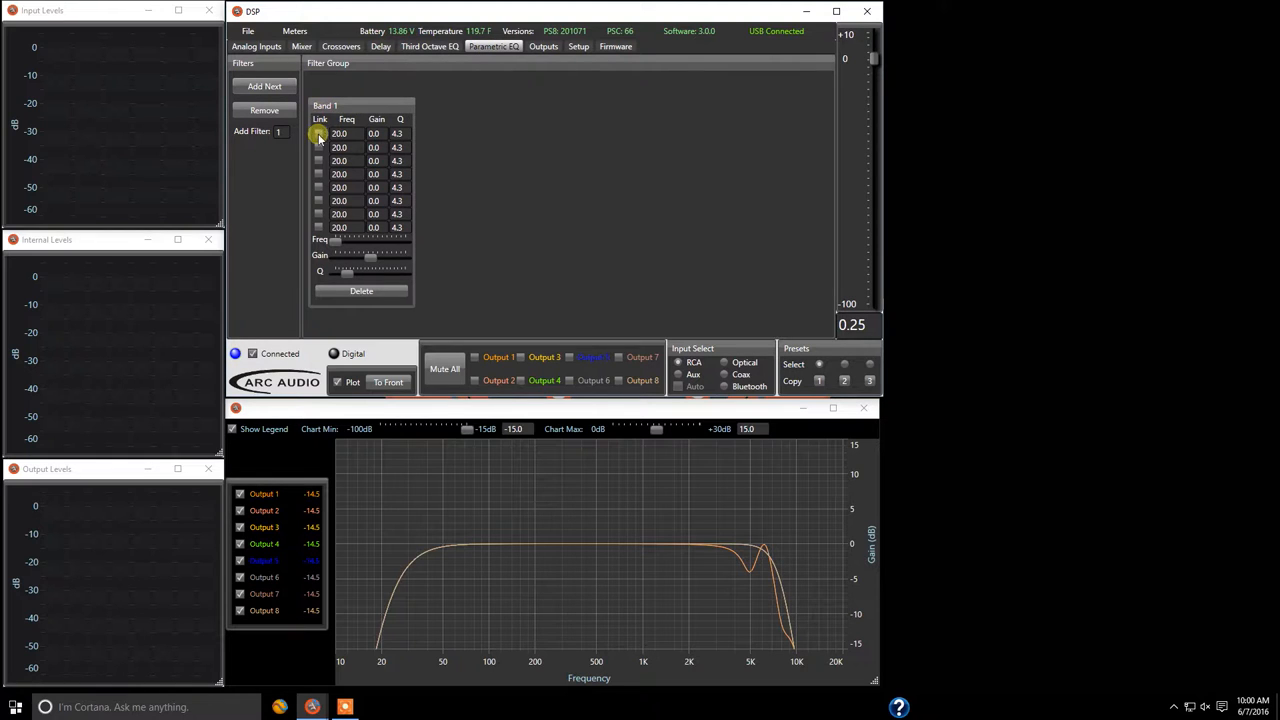
pyautogui.click(429, 46)
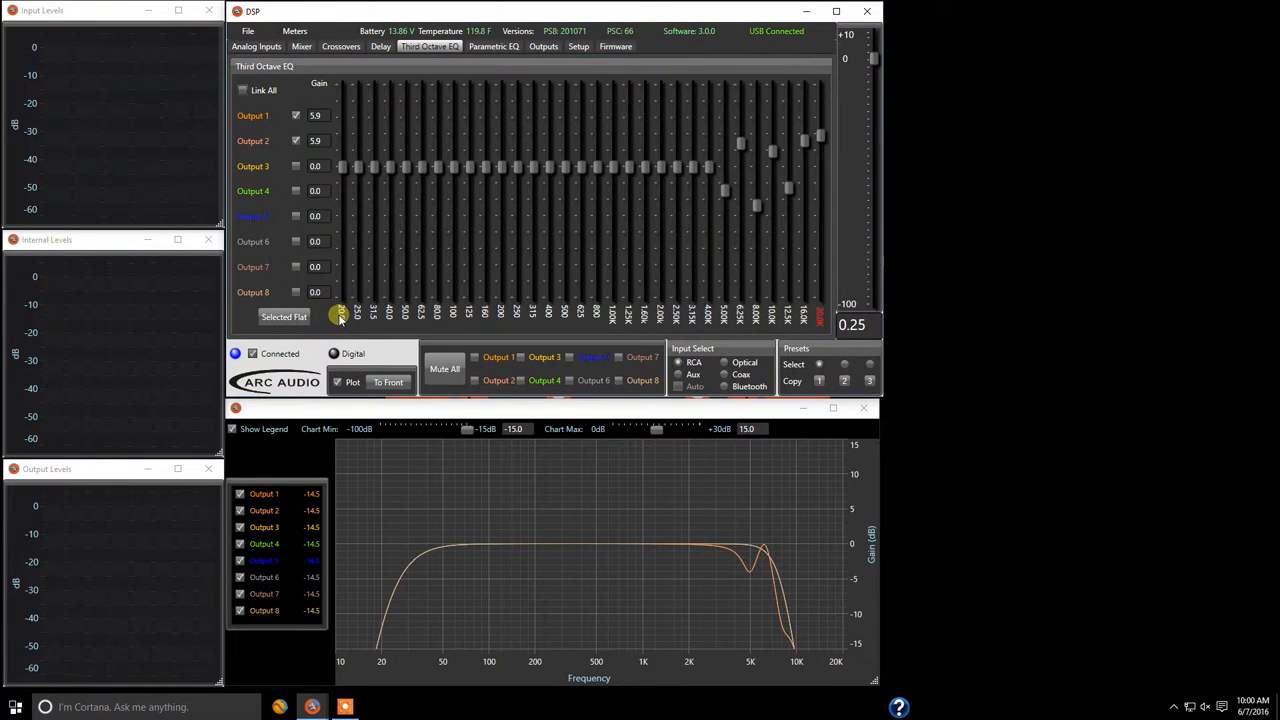
pyautogui.moveTo(447, 183)
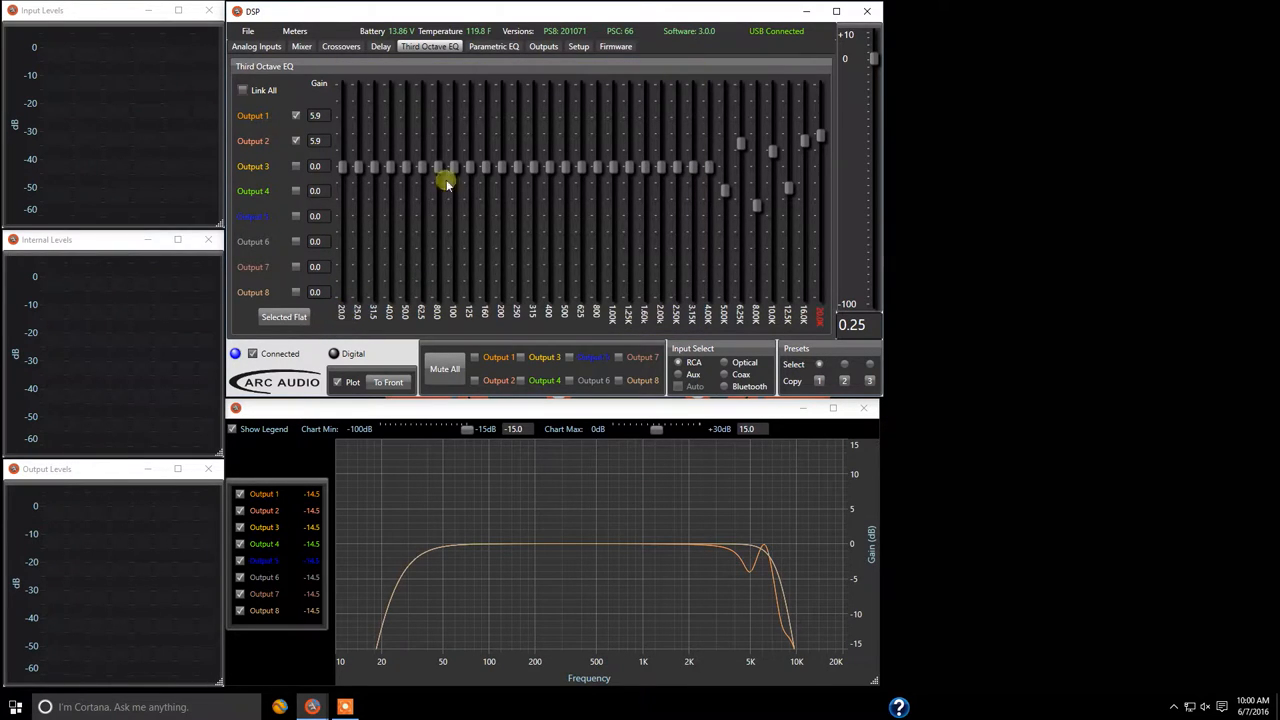
pyautogui.click(493, 46)
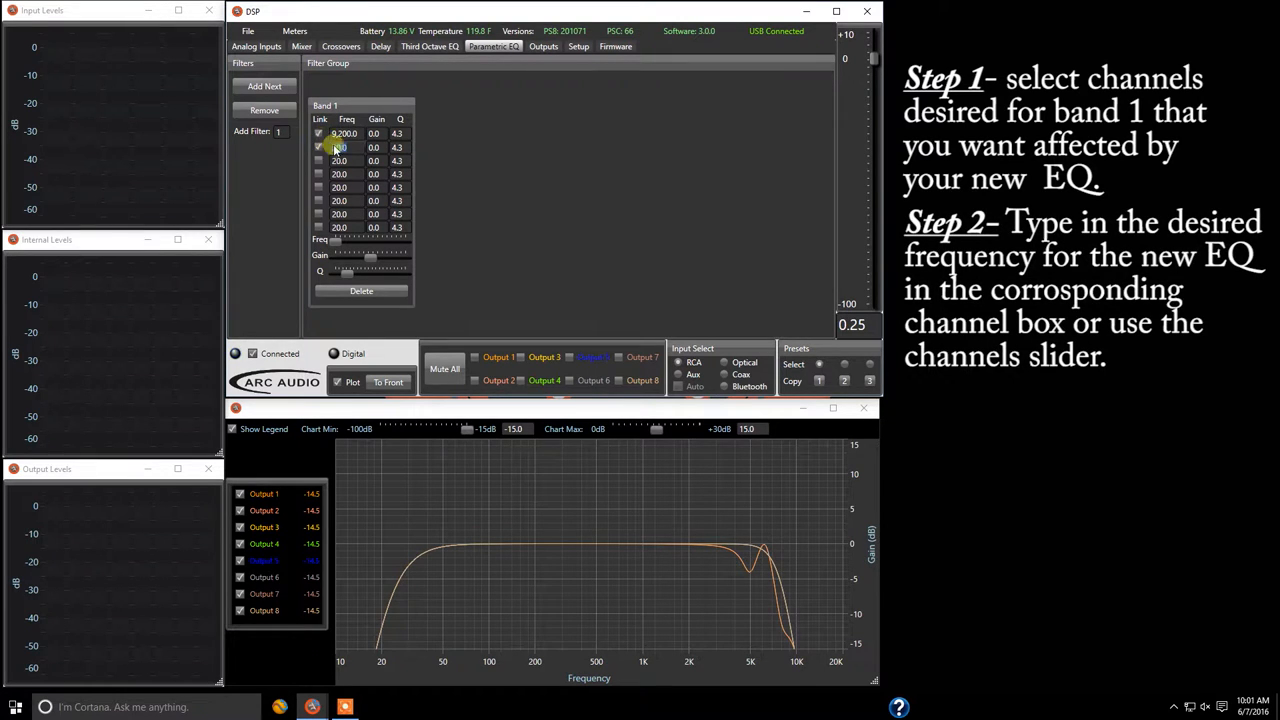
# Set Band 1 to 9,200 Hz and raise its Q to 20.0.
pyautogui.click(340, 147)
pyautogui.write('9,200')
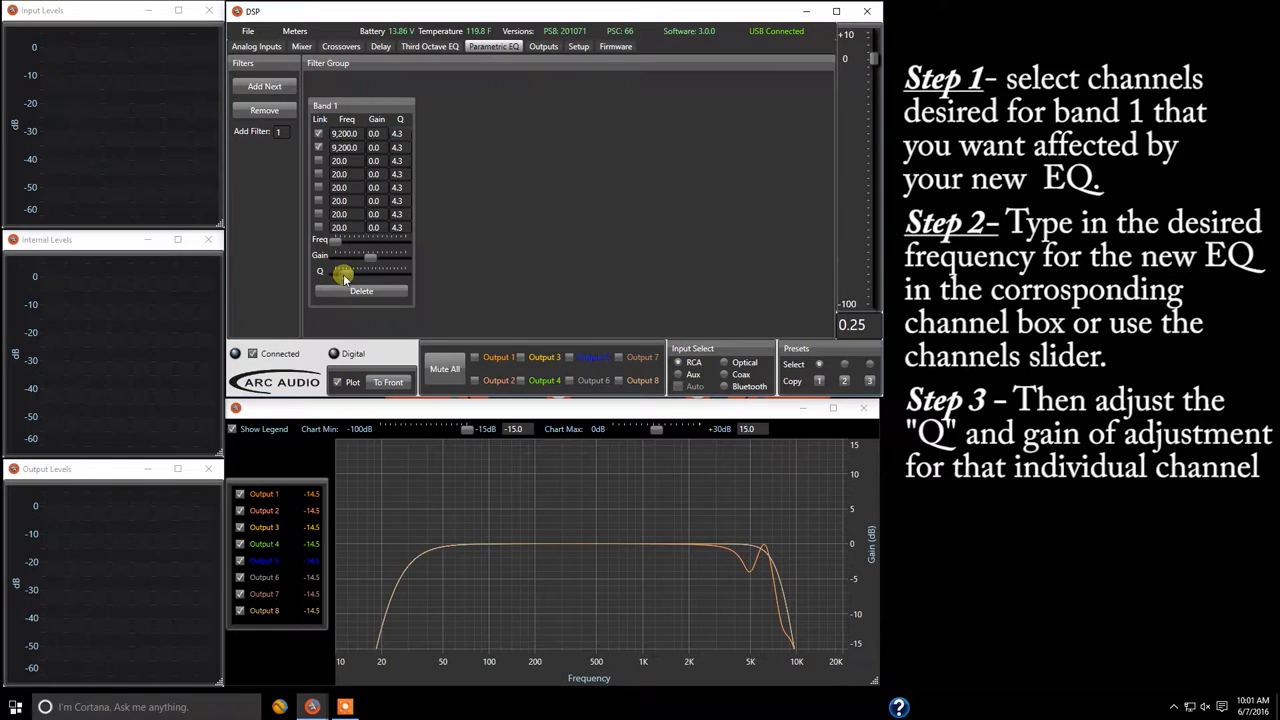
pyautogui.moveTo(345, 272); pyautogui.dragTo(375, 272)
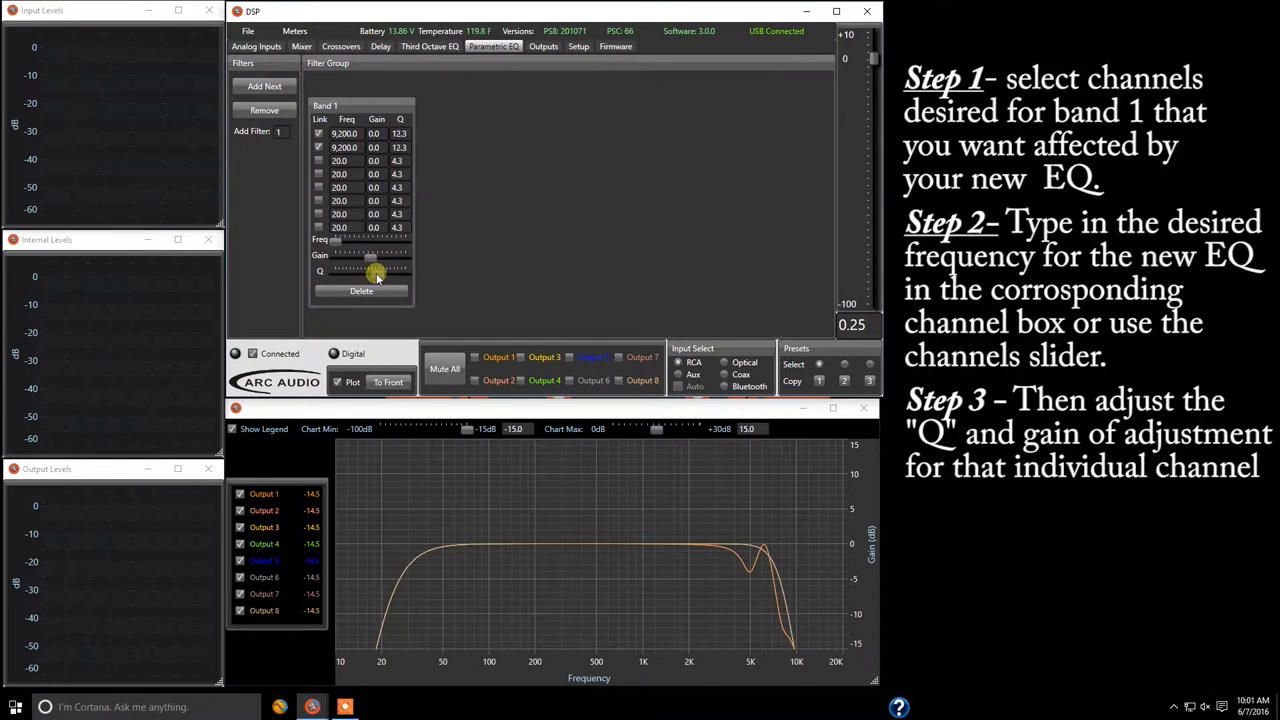
pyautogui.moveTo(375, 272); pyautogui.dragTo(392, 272)
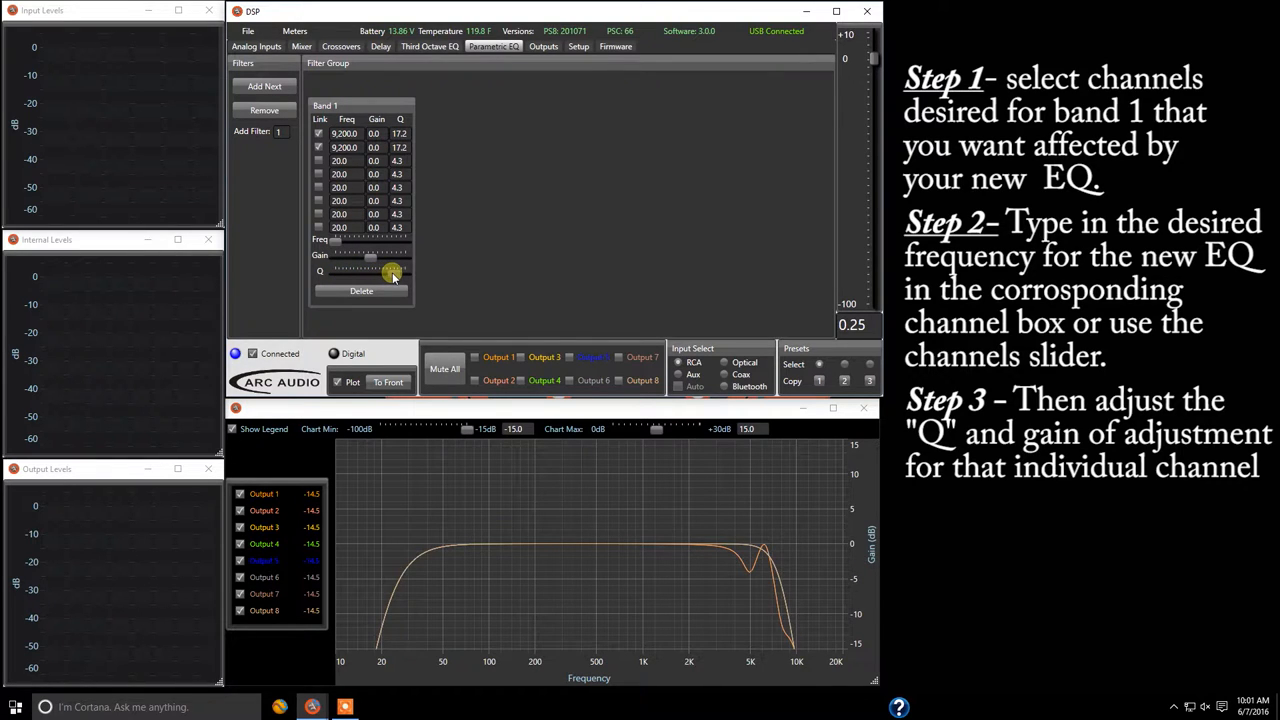
pyautogui.moveTo(393, 272); pyautogui.dragTo(370, 258)
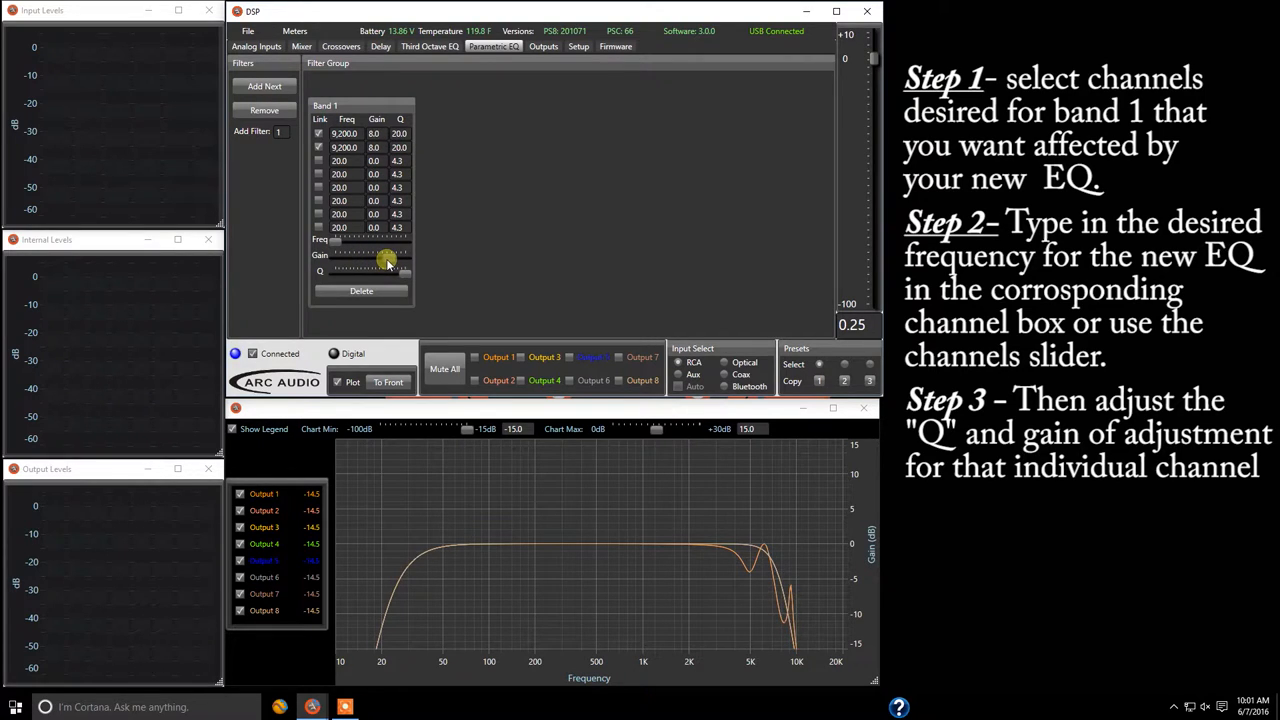
# Adjust Band 1's gain for Outputs 1 and 2, settling at 11.1 dB.
pyautogui.moveTo(388, 258); pyautogui.dragTo(395, 260)
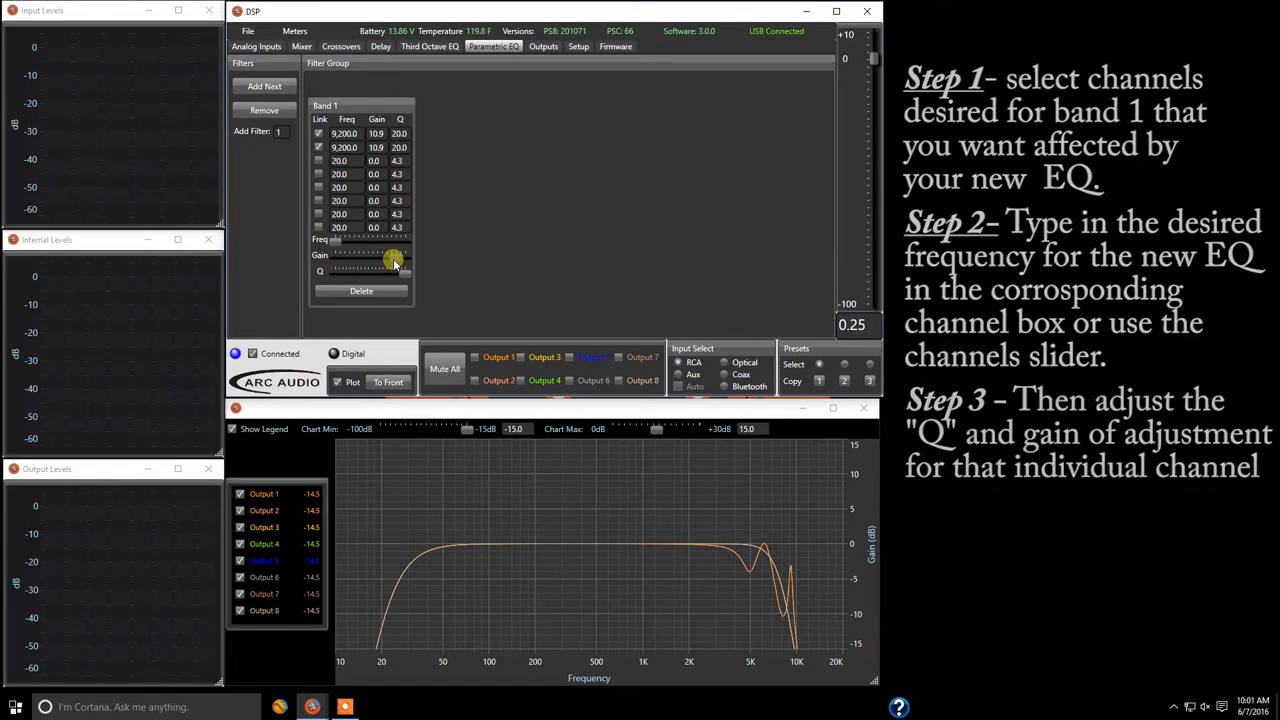
pyautogui.moveTo(390, 260); pyautogui.dragTo(388, 261)
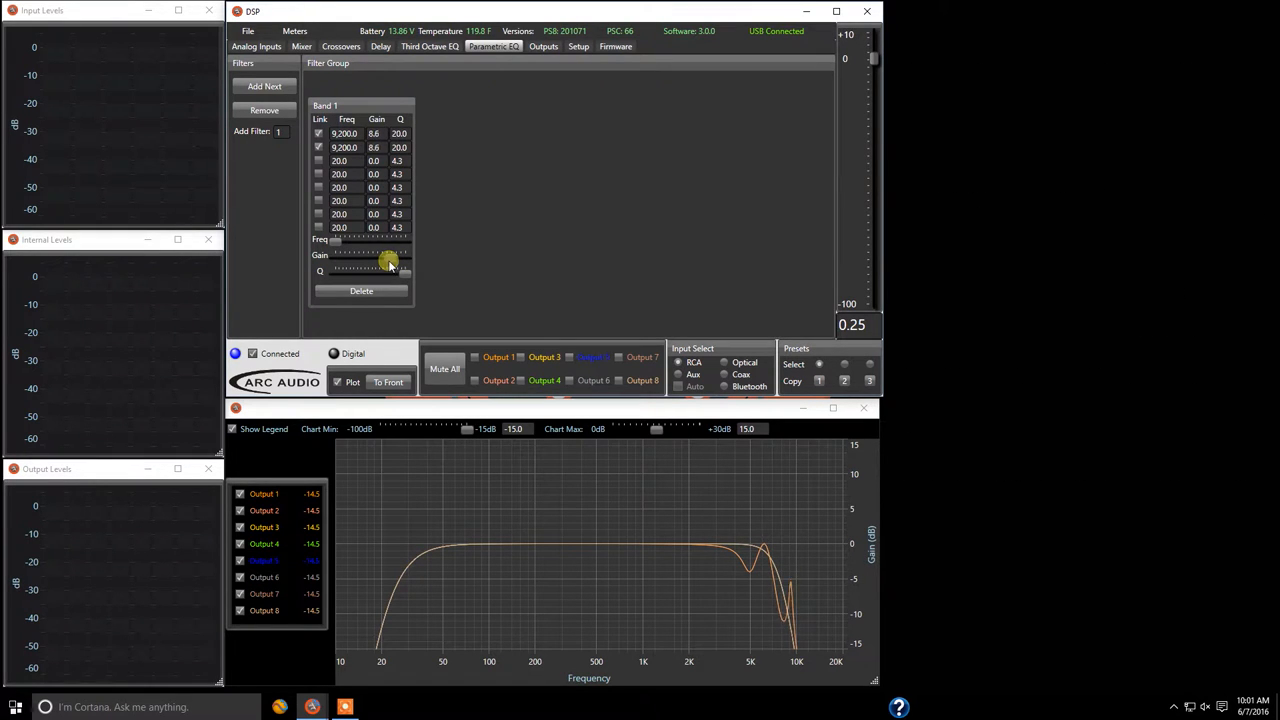
pyautogui.moveTo(388, 262); pyautogui.dragTo(378, 262)
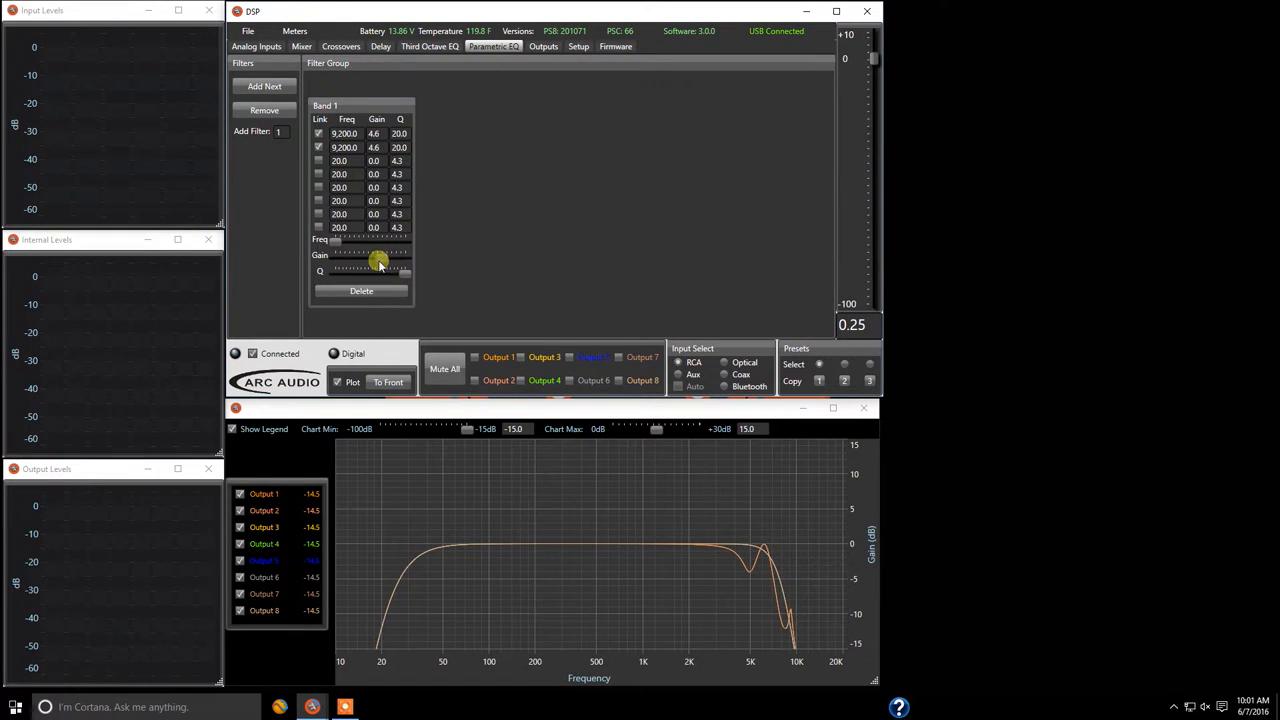
pyautogui.moveTo(378, 262); pyautogui.dragTo(388, 255)
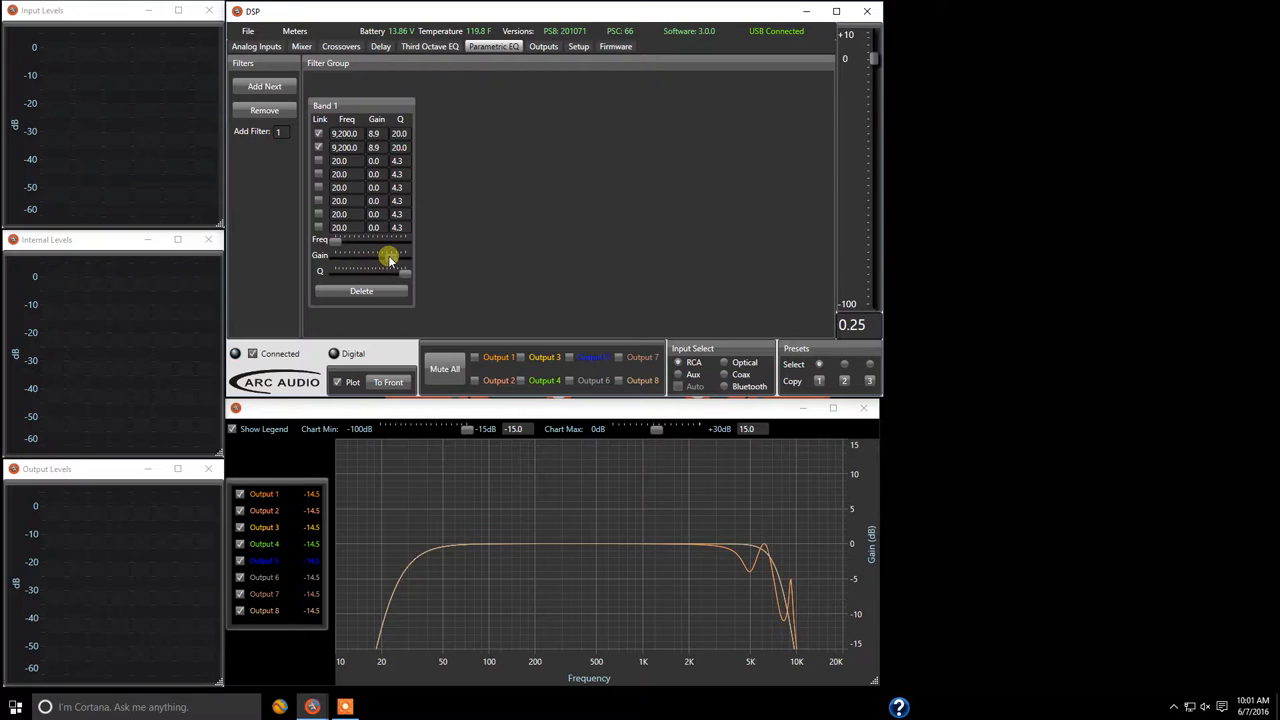
pyautogui.moveTo(388, 254); pyautogui.dragTo(398, 254)
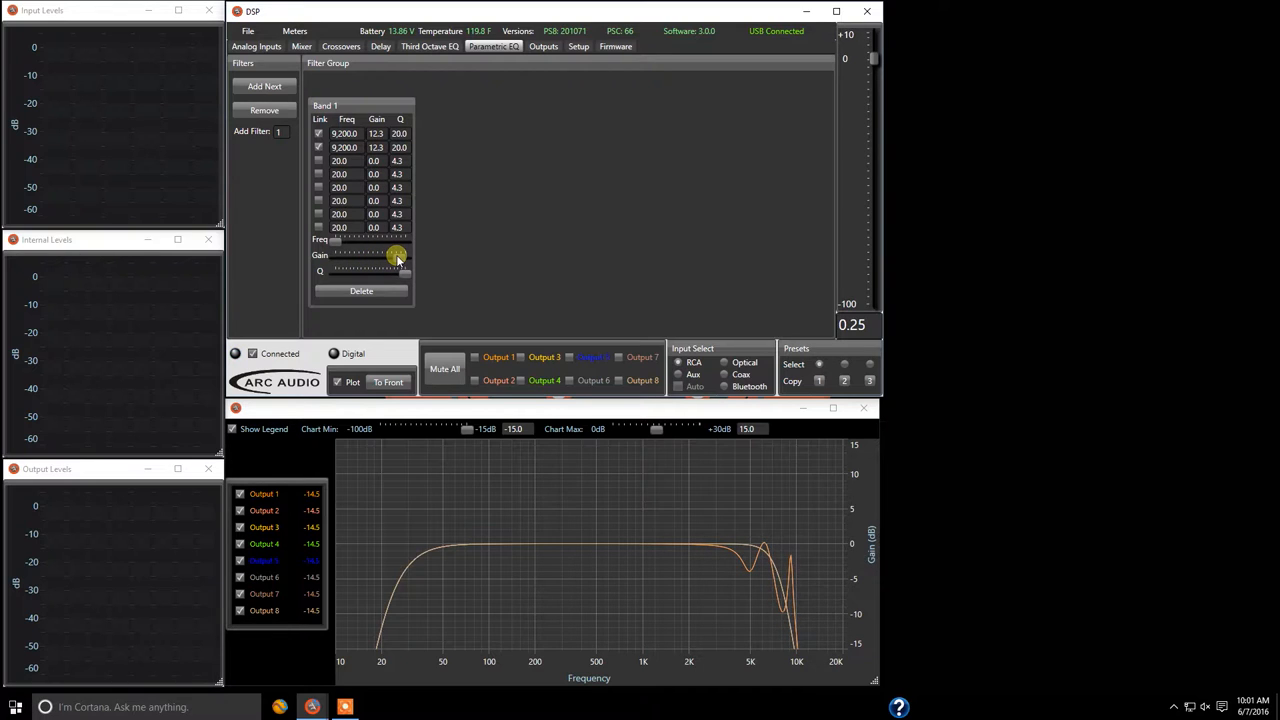
pyautogui.moveTo(395, 254); pyautogui.dragTo(393, 256)
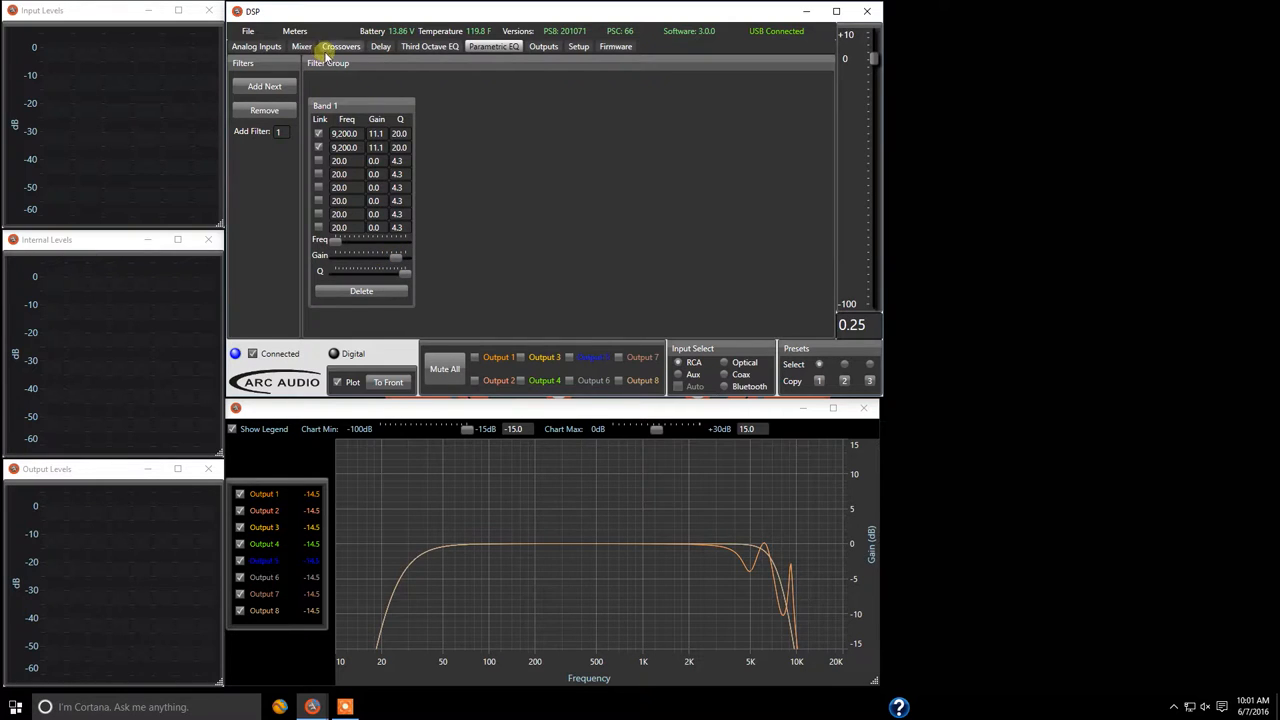
# Set Channel 1's lowpass crossover slope to Pass, then return to Parametric EQ.
pyautogui.click(341, 46)
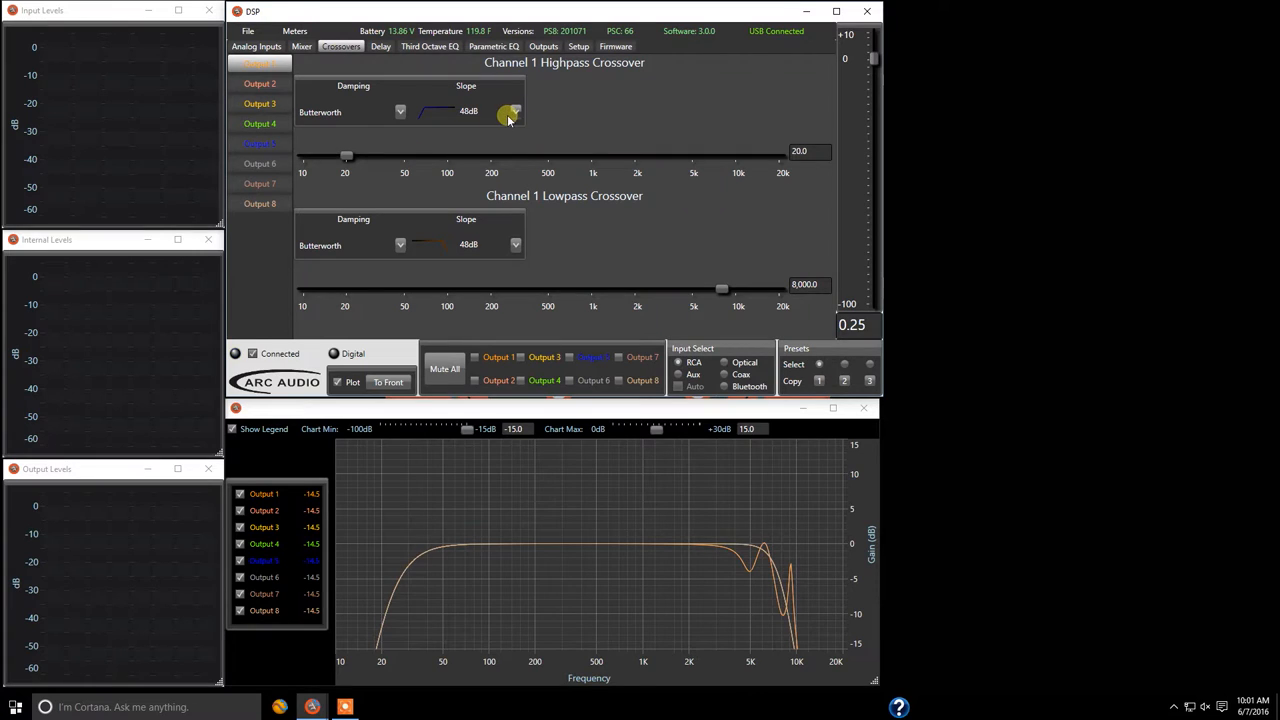
pyautogui.moveTo(513, 247)
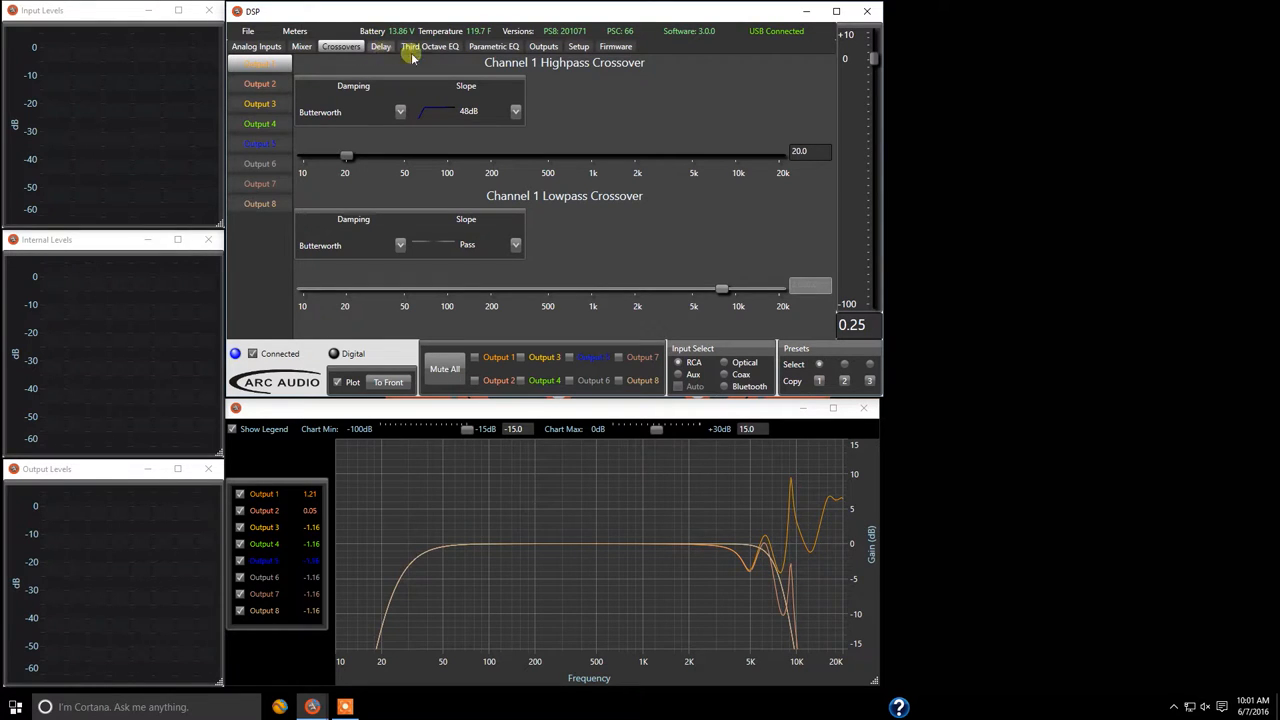
pyautogui.click(493, 46)
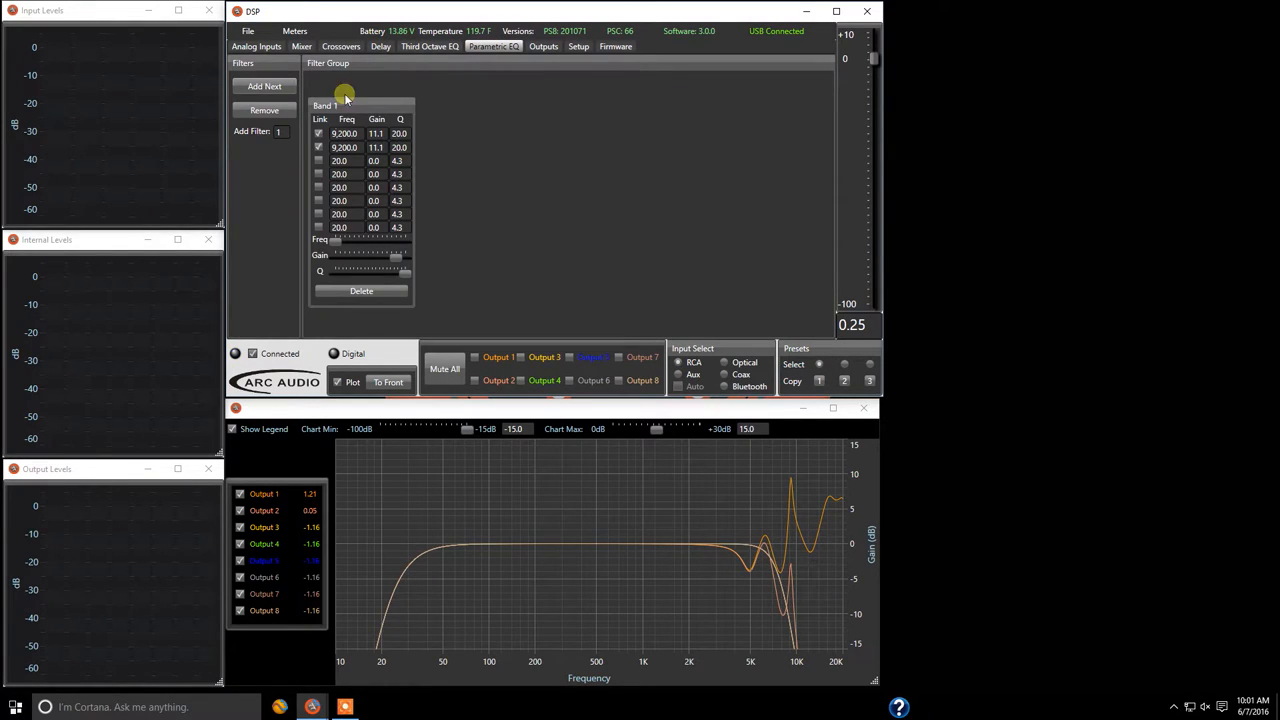
pyautogui.click(345, 133)
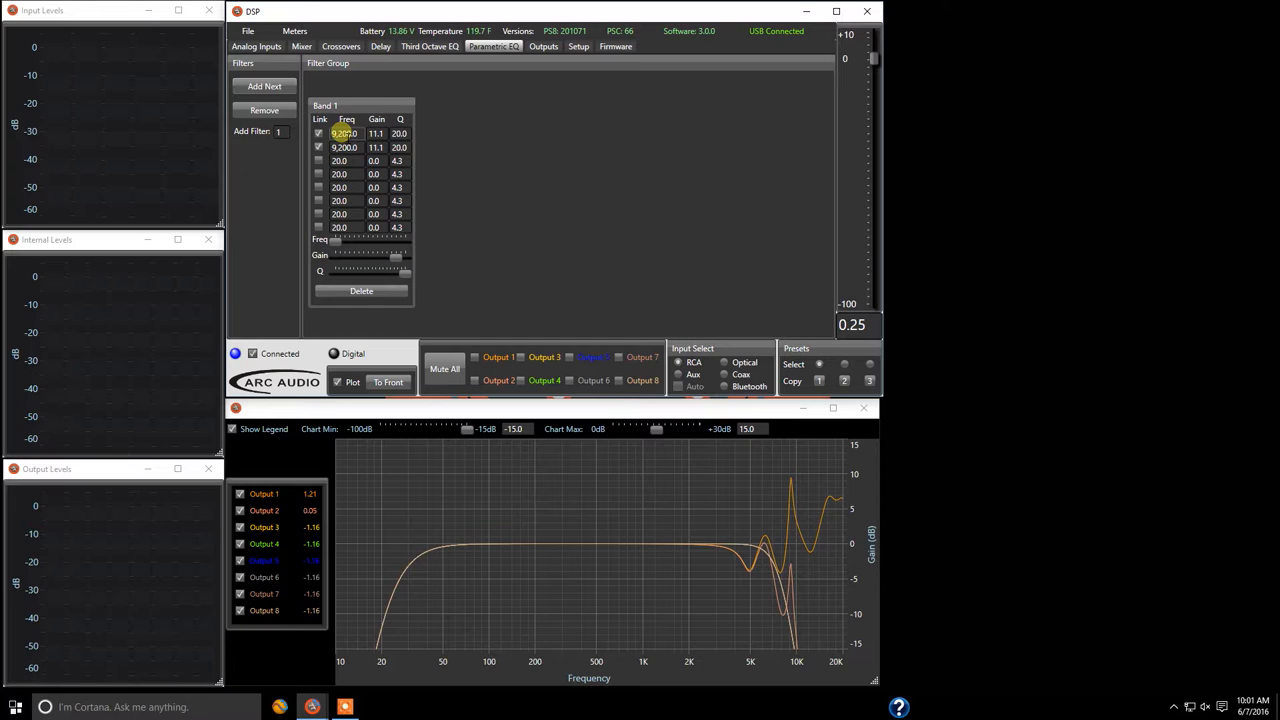
pyautogui.click(377, 133)
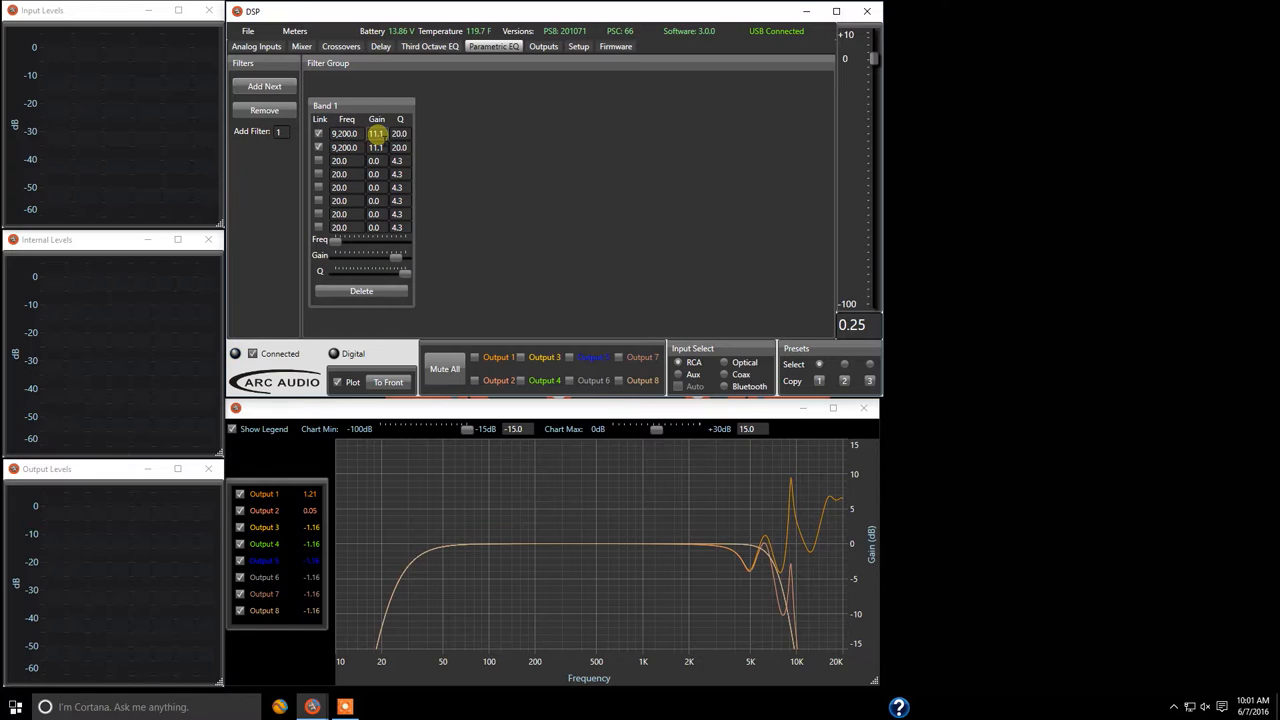
pyautogui.click(399, 133)
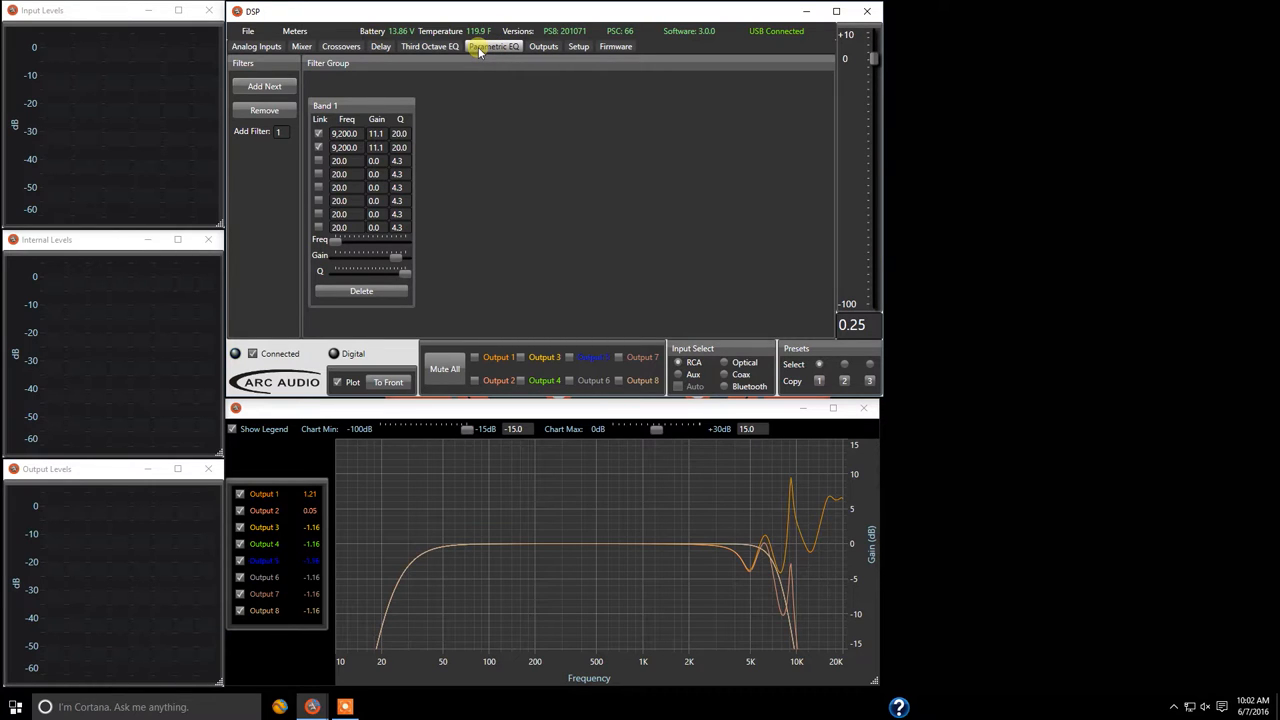
# On the Third Octave EQ, adjust the 20 kHz and nearby treble bands for Outputs 1–2.
pyautogui.click(429, 46)
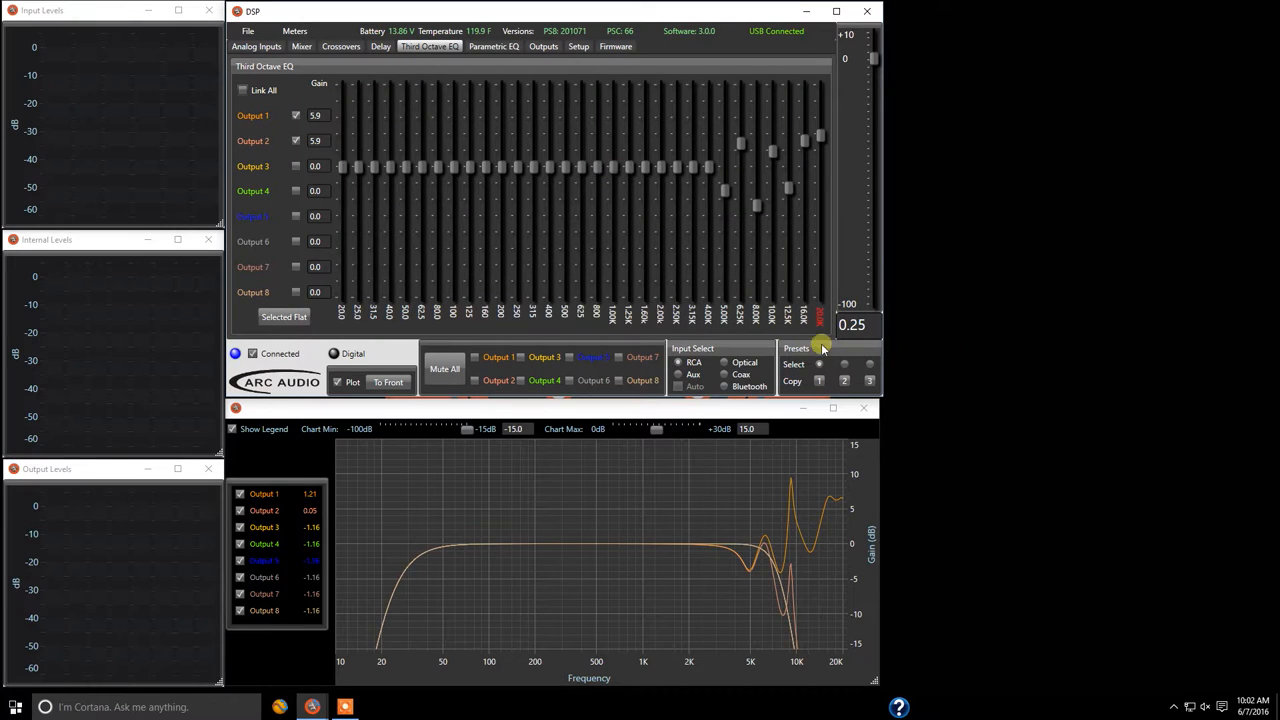
pyautogui.moveTo(685, 158)
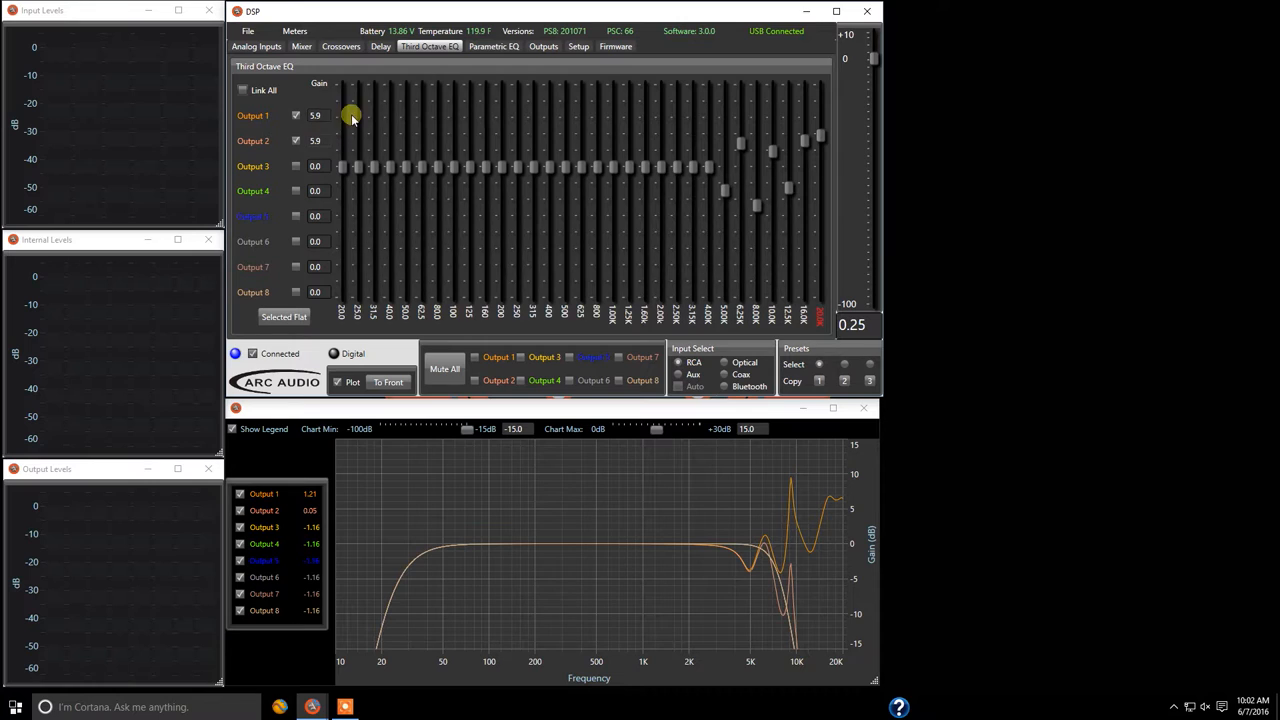
pyautogui.moveTo(823, 134)
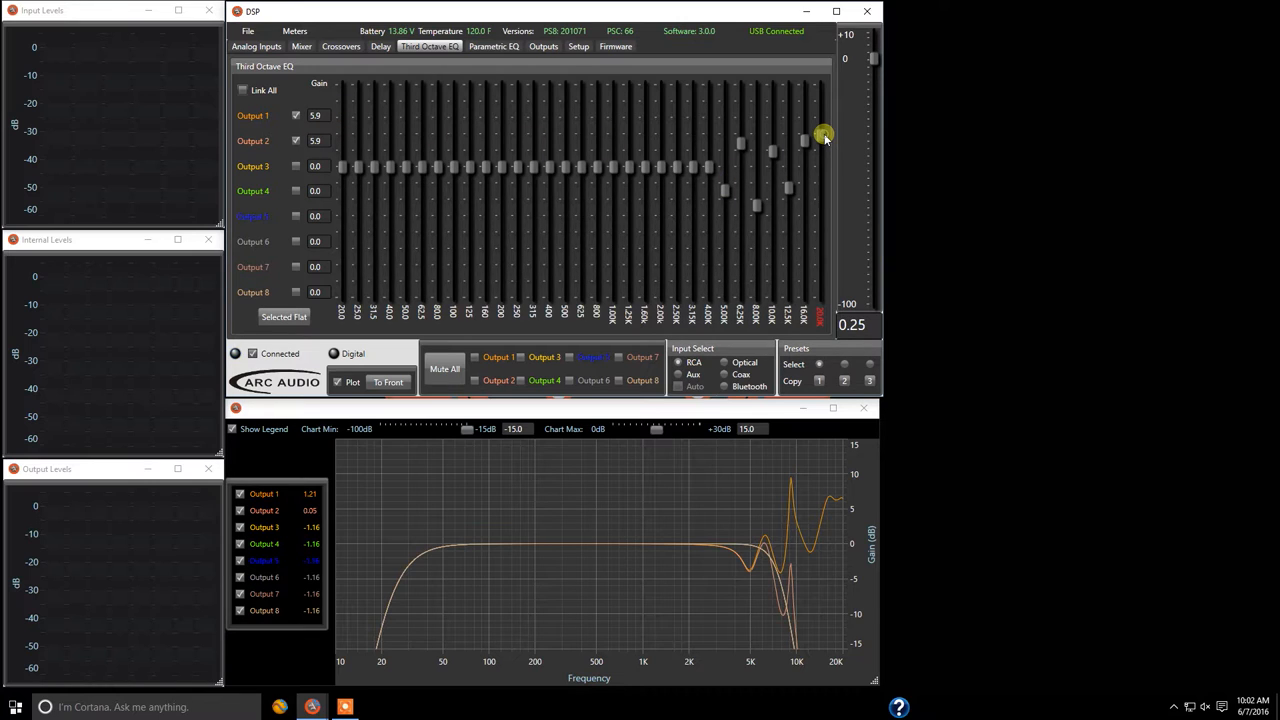
pyautogui.moveTo(820, 140); pyautogui.dragTo(820, 132)
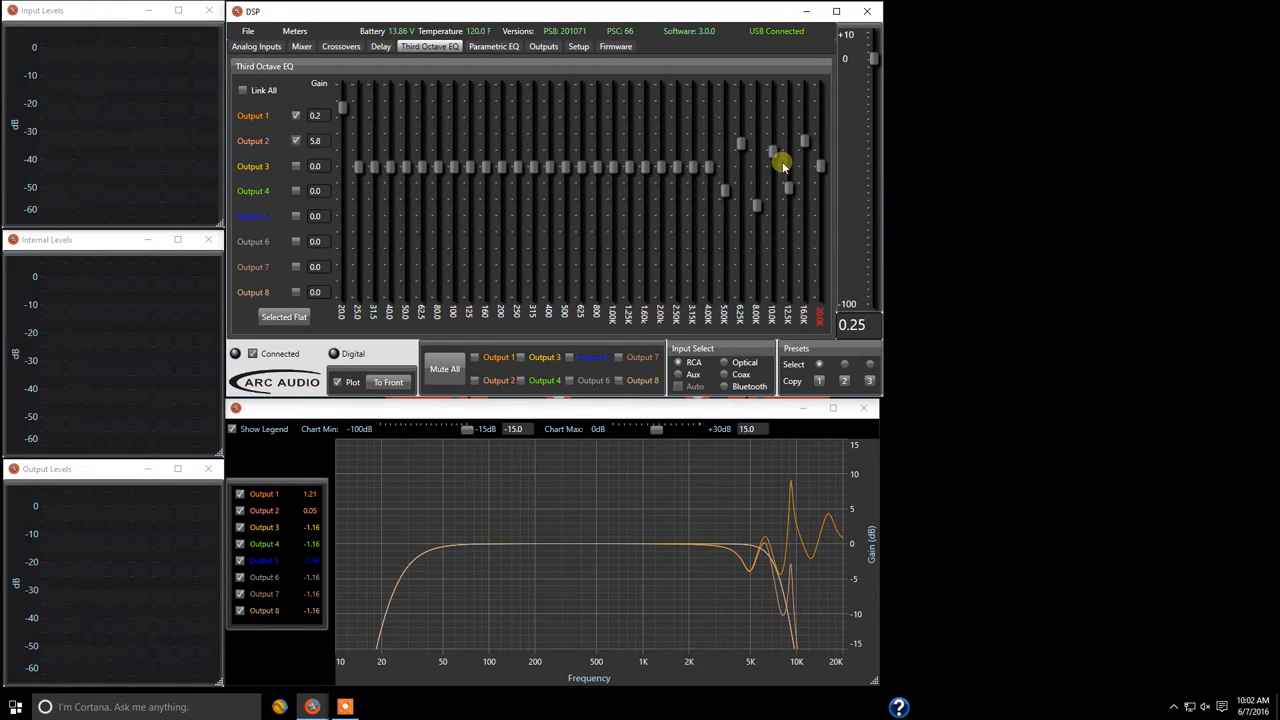
pyautogui.moveTo(785, 165); pyautogui.dragTo(798, 160)
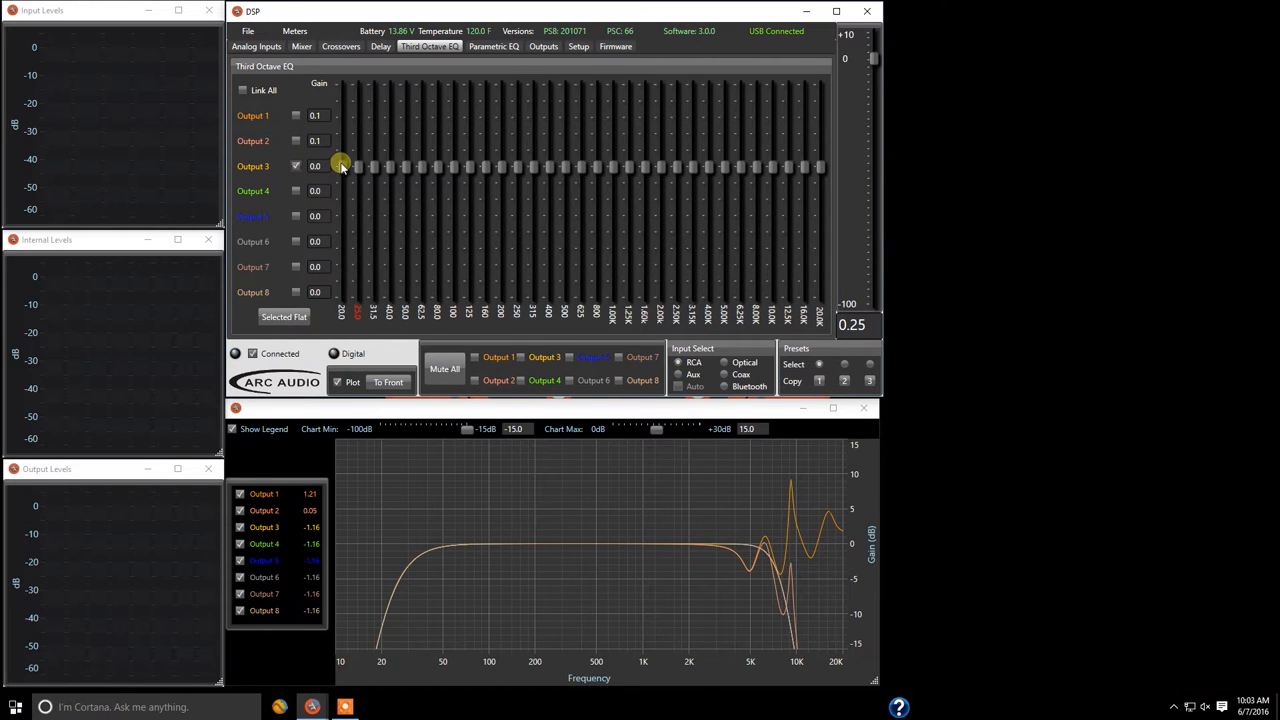
# Boost Output 3's 20 Hz band by about 10 dB and link all eight outputs.
pyautogui.moveTo(340, 166); pyautogui.dragTo(340, 172)
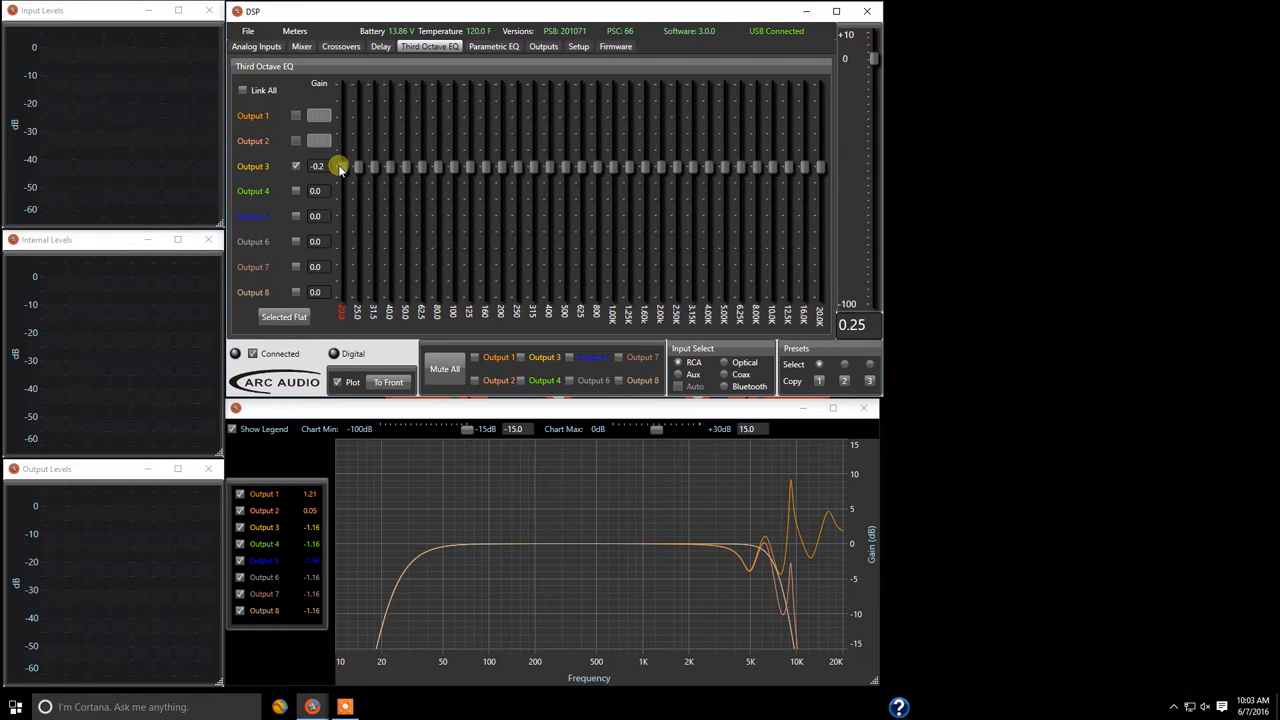
pyautogui.moveTo(340, 166); pyautogui.dragTo(356, 313)
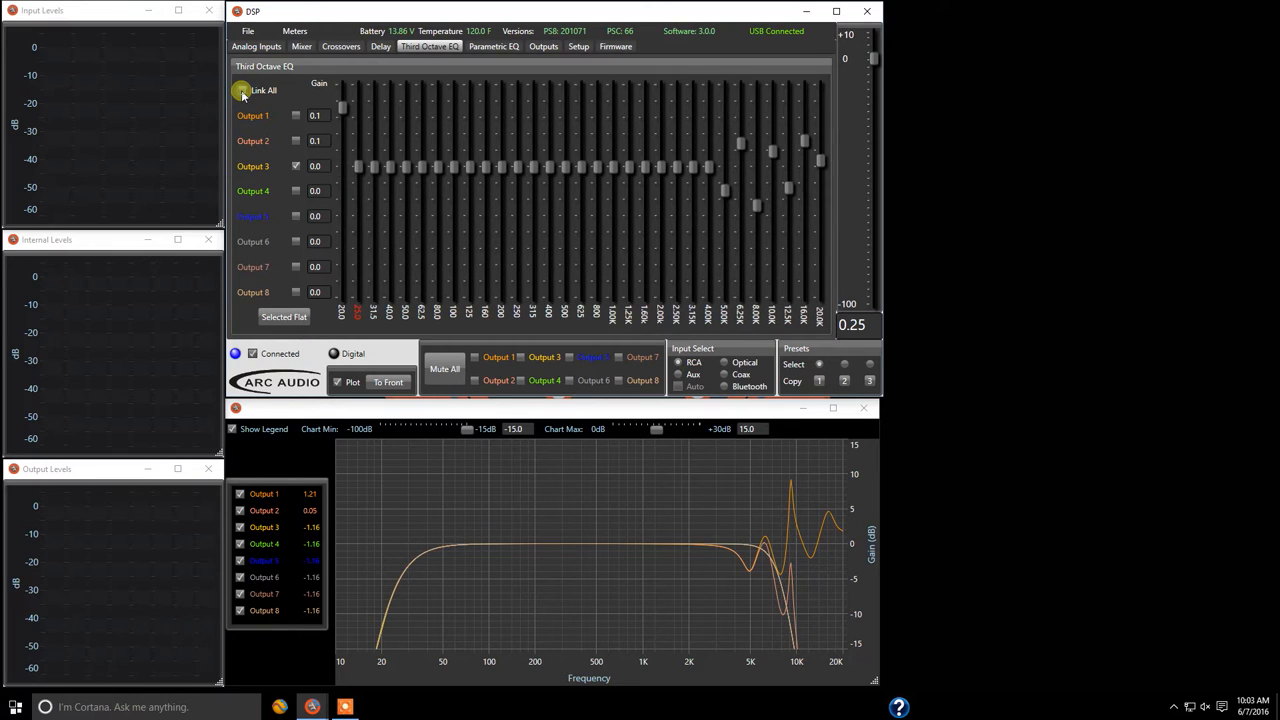
pyautogui.click(241, 90)
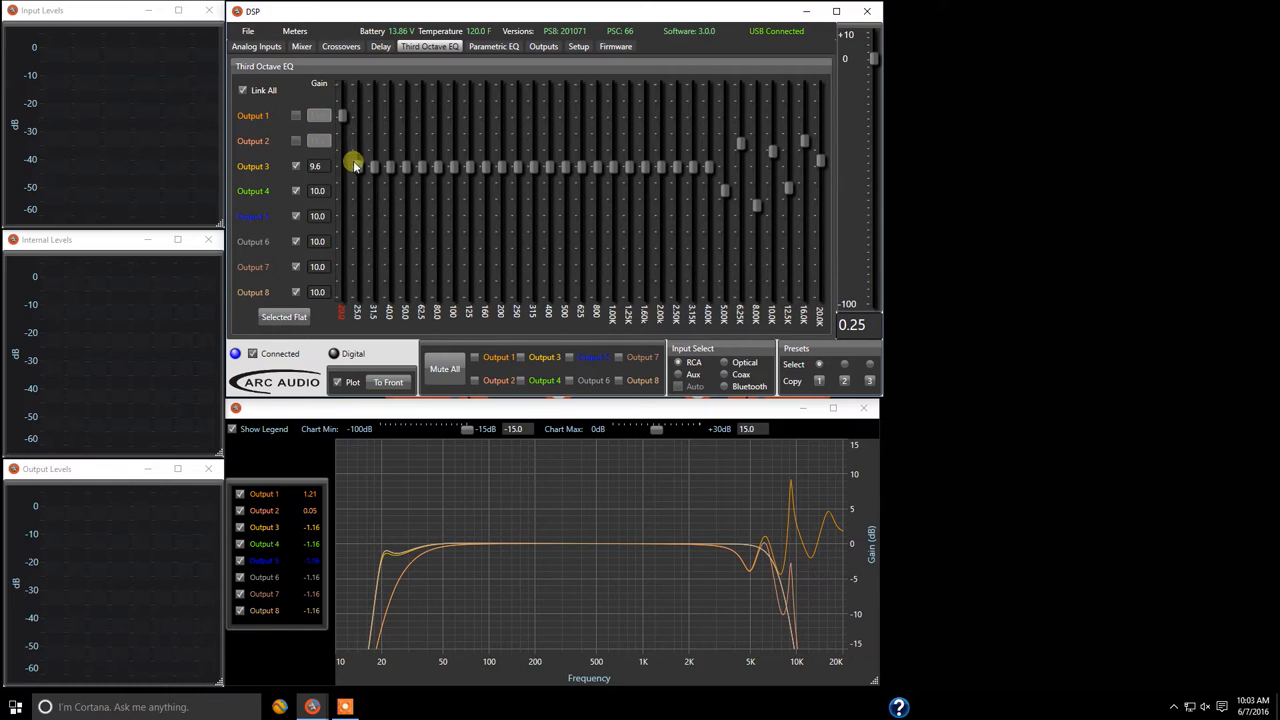
pyautogui.click(283, 317)
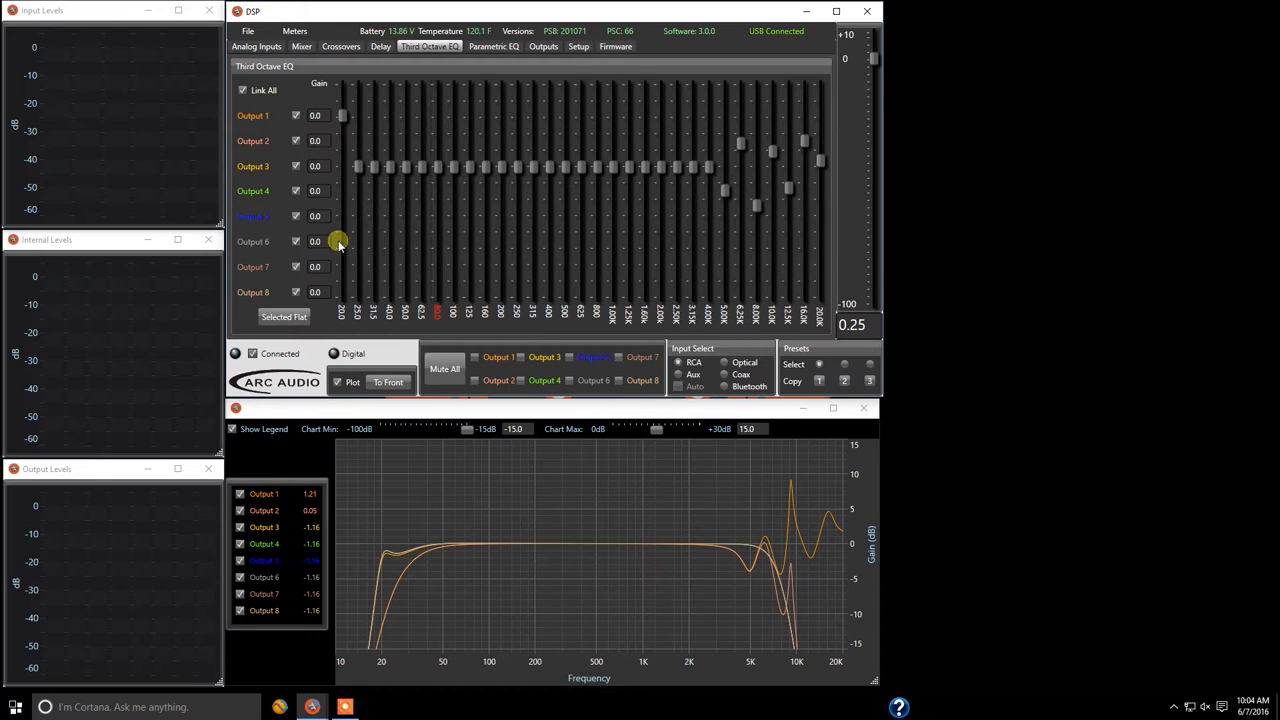
# Add filter Band 2 and Band 10 on the Parametric EQ page.
pyautogui.click(493, 46)
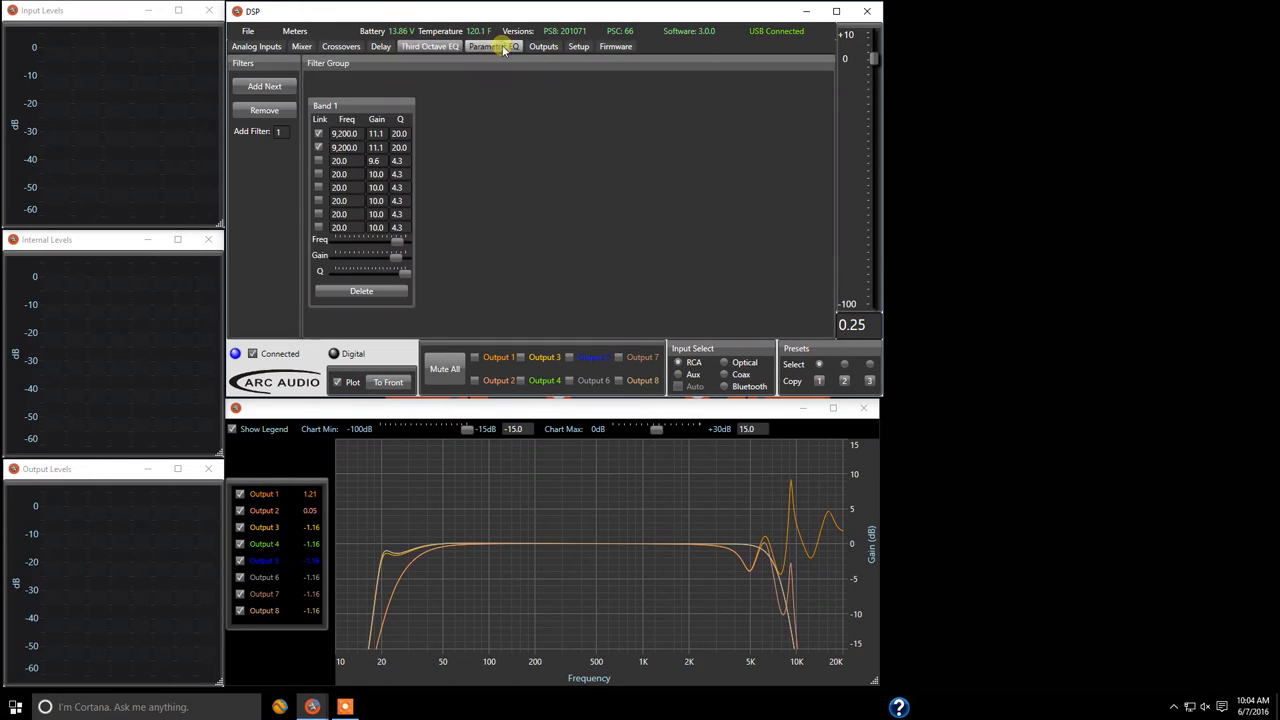
pyautogui.moveTo(264, 86)
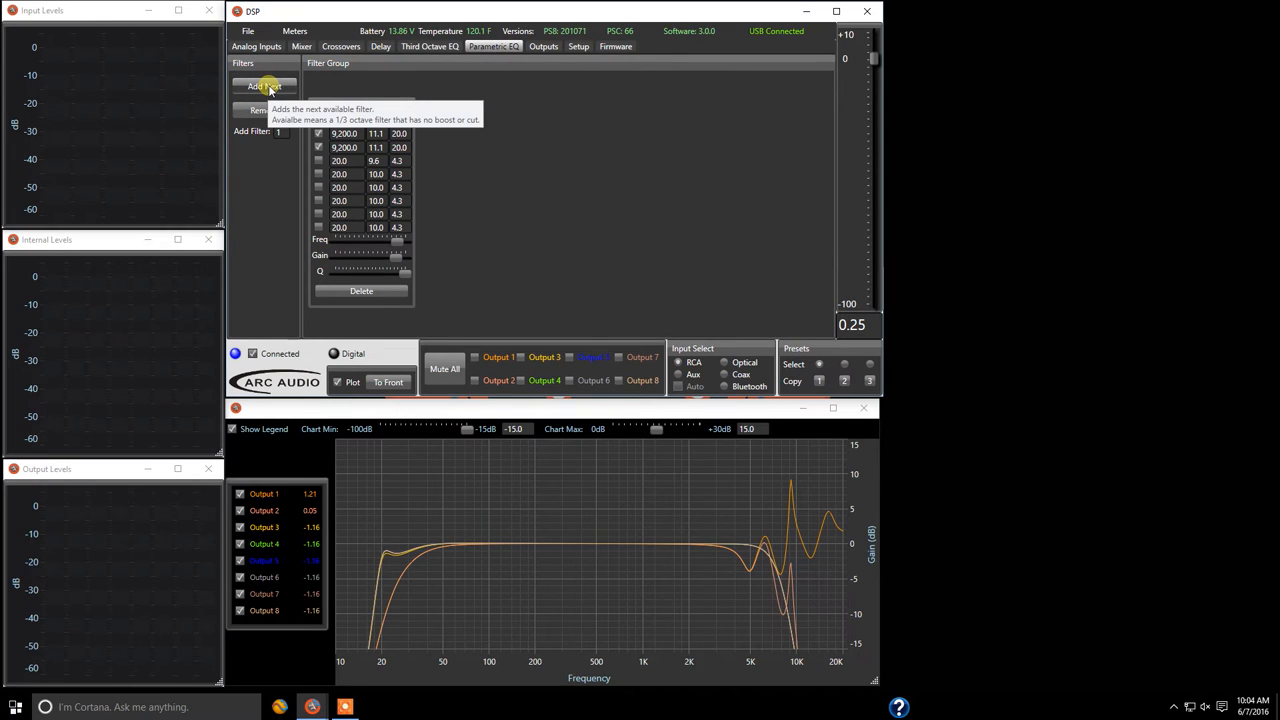
pyautogui.click(264, 86)
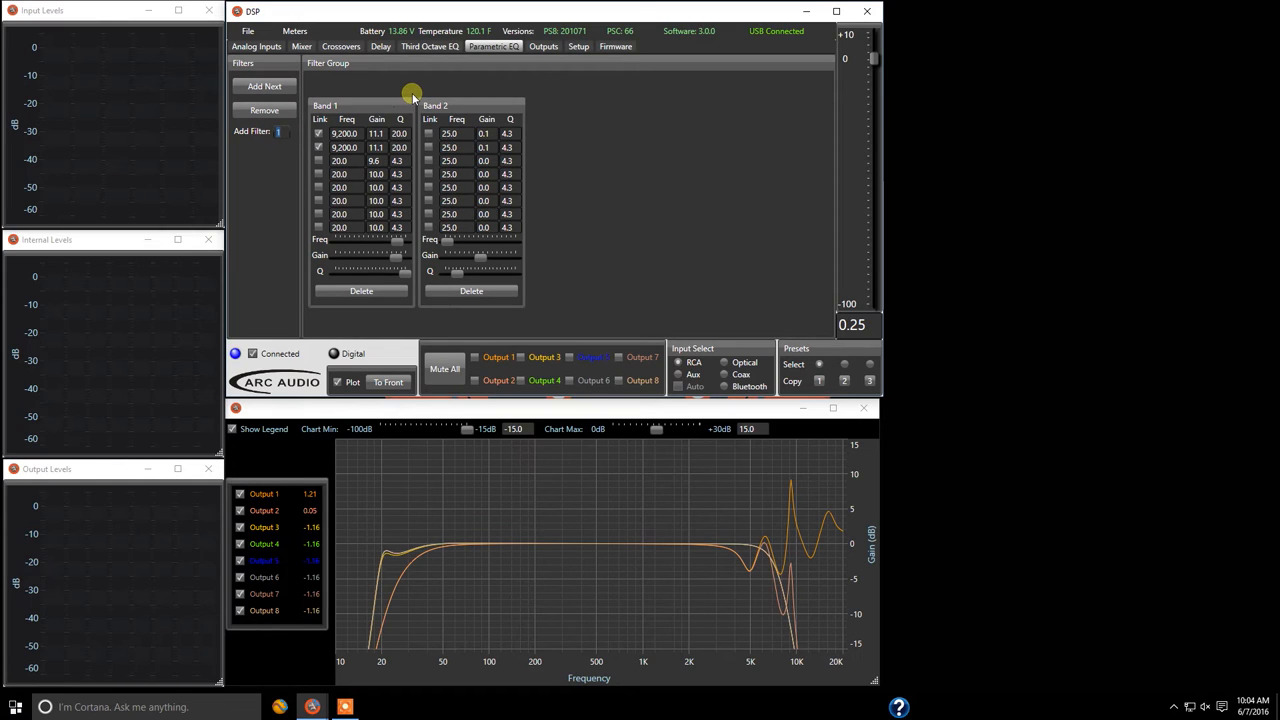
pyautogui.write('10')
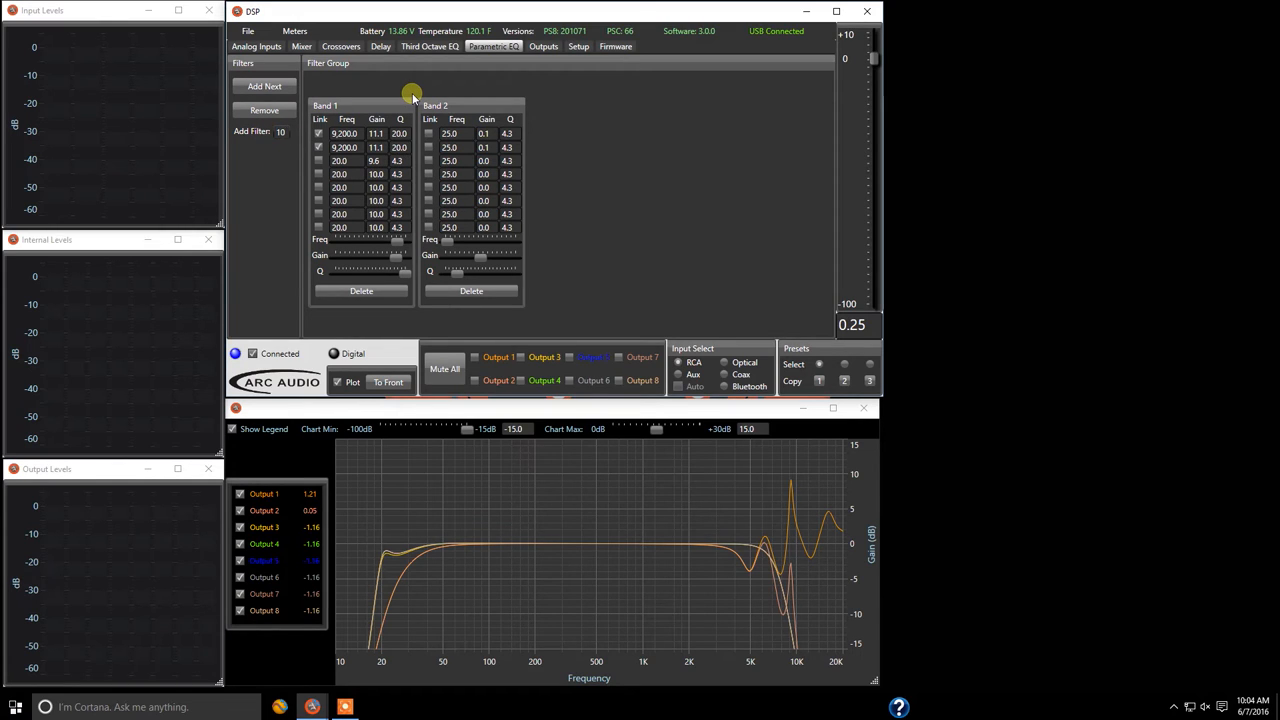
pyautogui.click(264, 86)
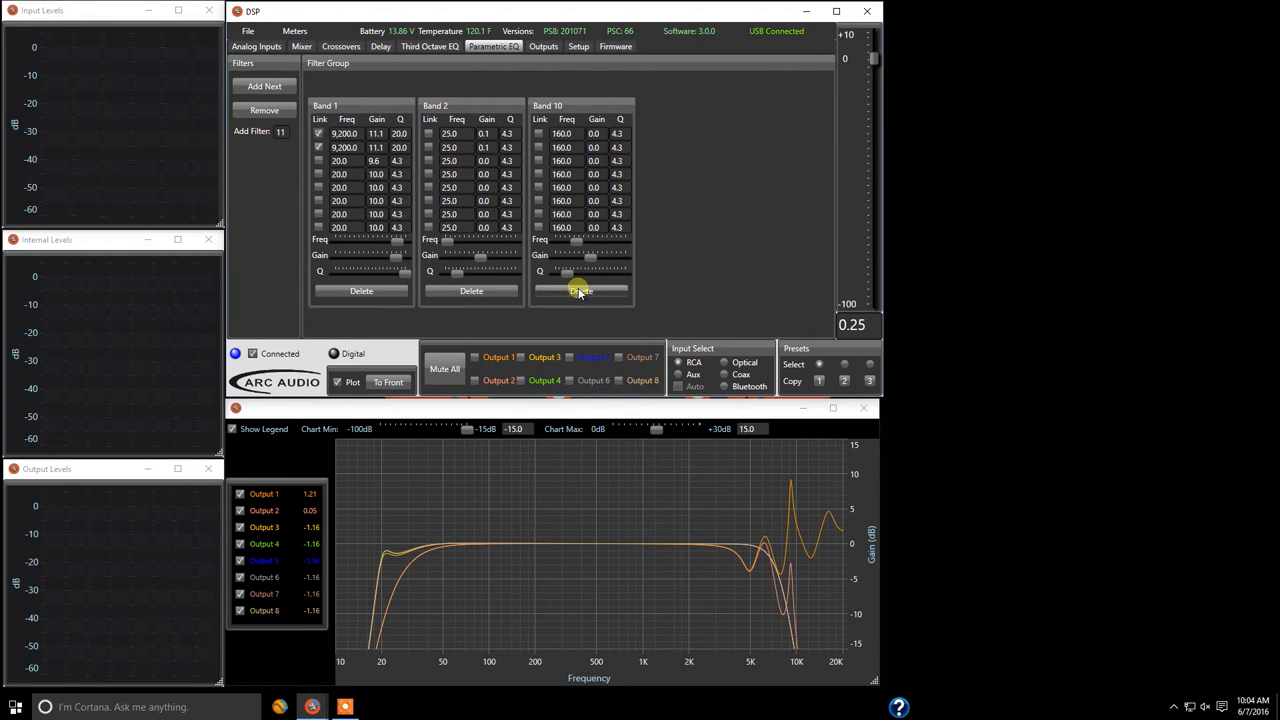
pyautogui.moveTo(445, 250)
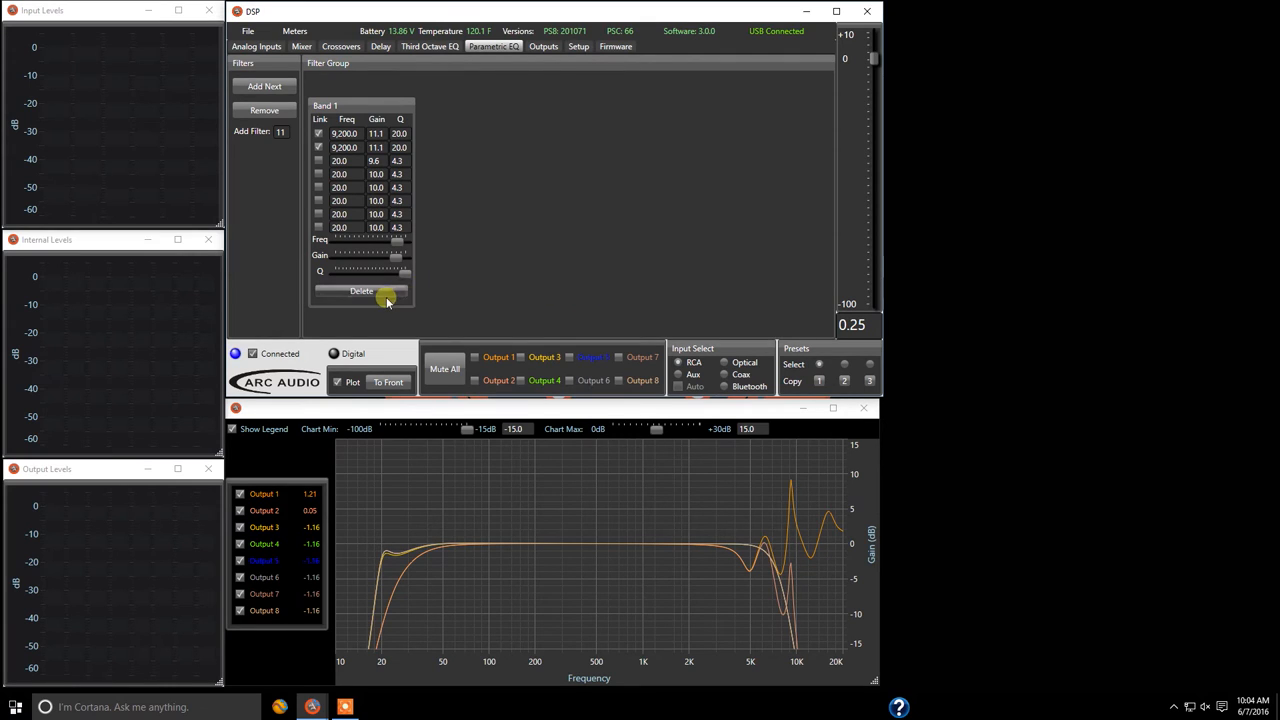
# Return to the Third Octave EQ page with Outputs 1 and 2 selected.
pyautogui.click(429, 46)
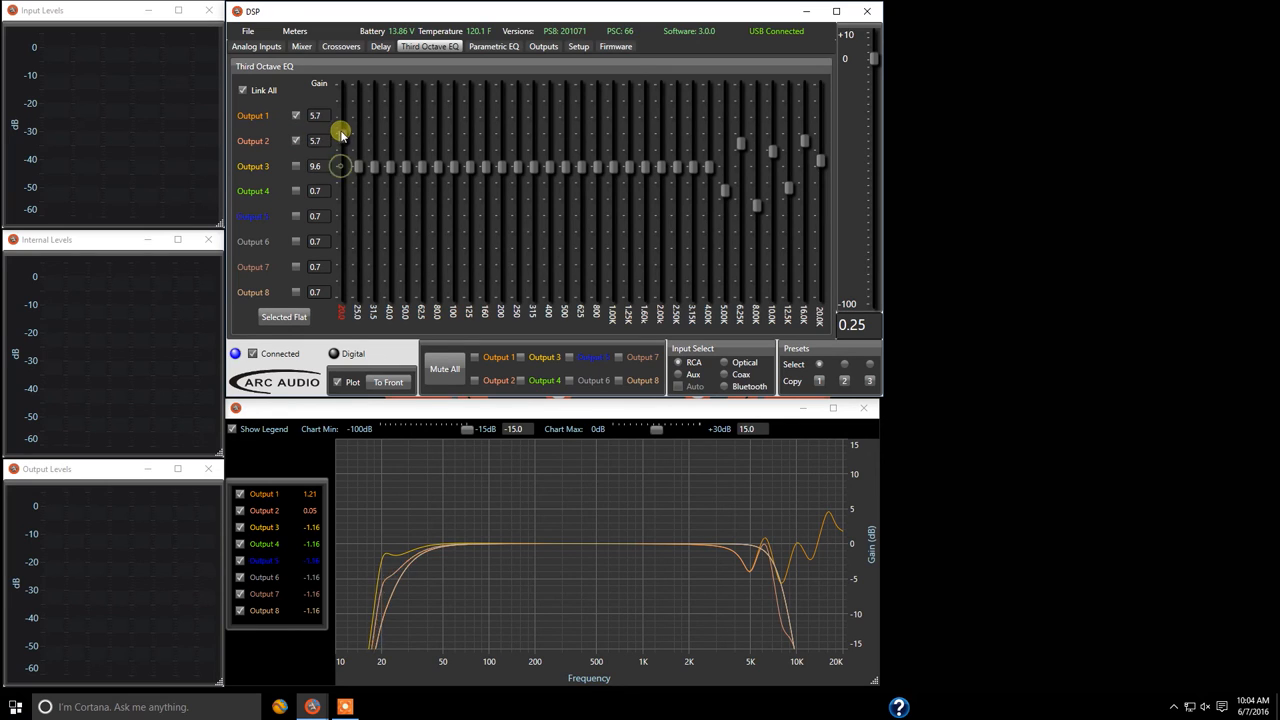
# Lower Outputs 1–2's 20 Hz band from 5.7 to -0.7 dB and nudge an upper-midrange band.
pyautogui.moveTo(341, 133); pyautogui.dragTo(341, 168)
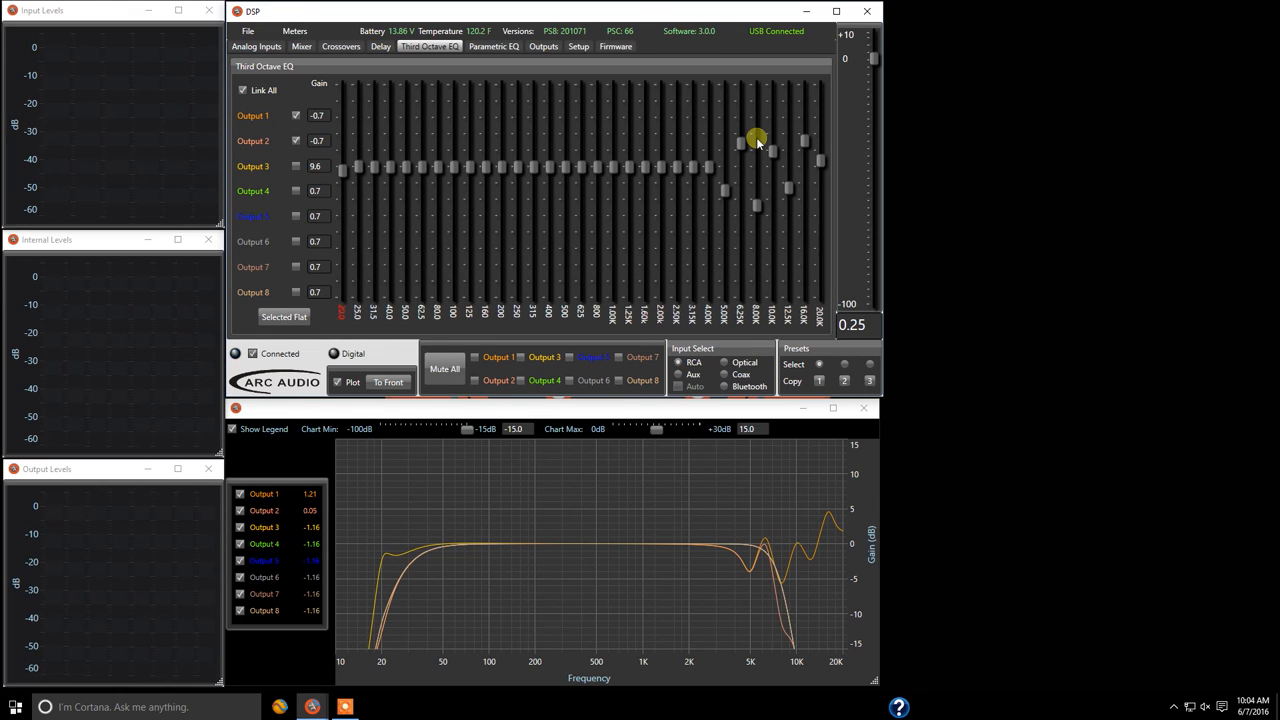
pyautogui.moveTo(757, 140); pyautogui.dragTo(753, 128)
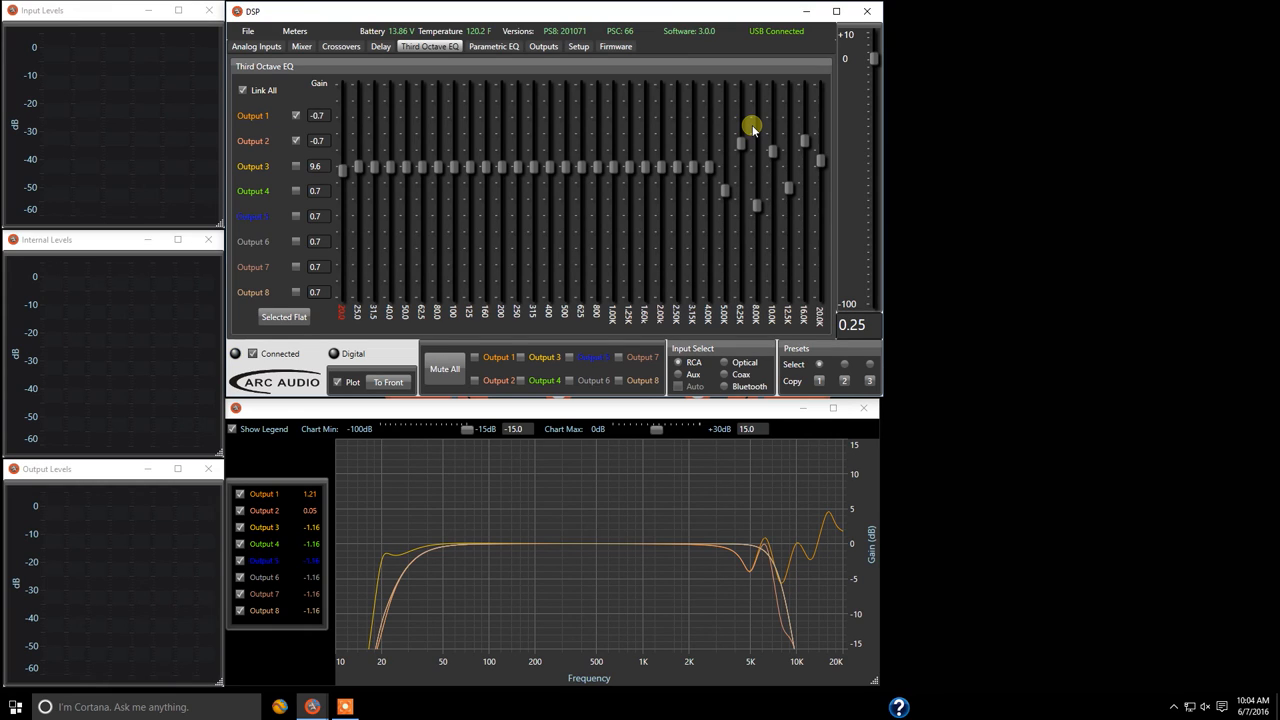